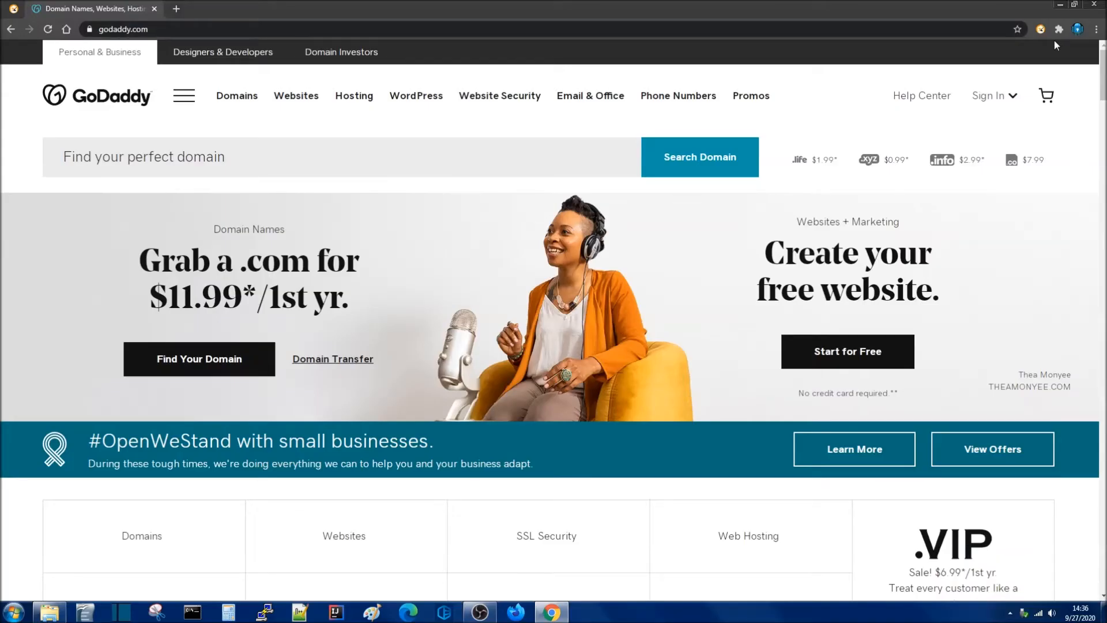
{"action": "mouse_move", "coordinate": [1038, 44]}
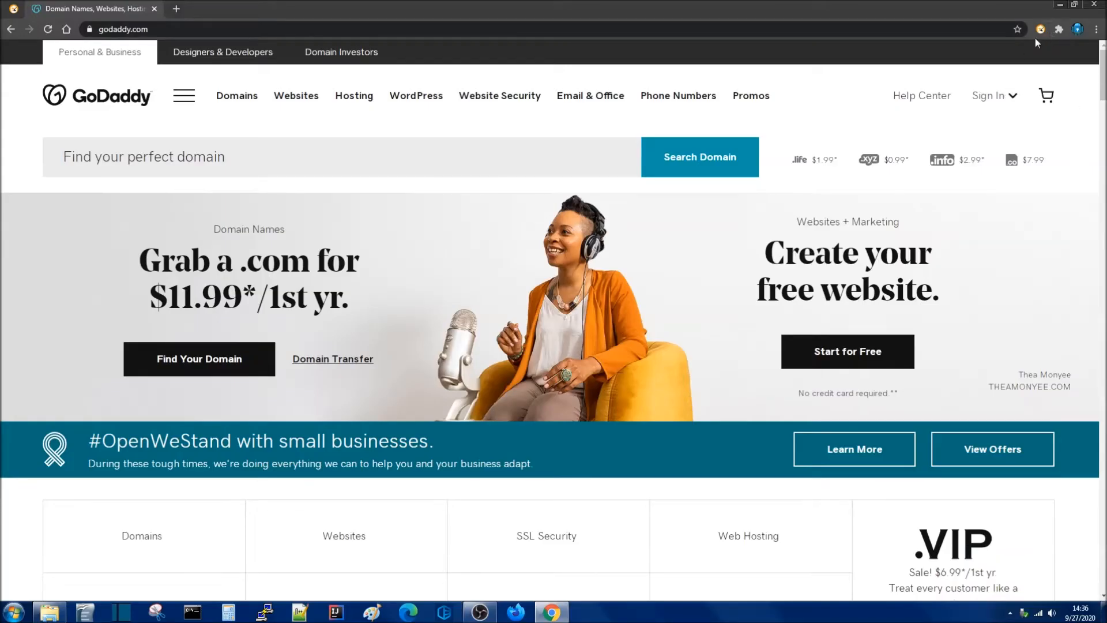
Review the SelectorsHub extension's instructions from the extensions list and dismiss them
{"action": "left_click", "coordinate": [1040, 29]}
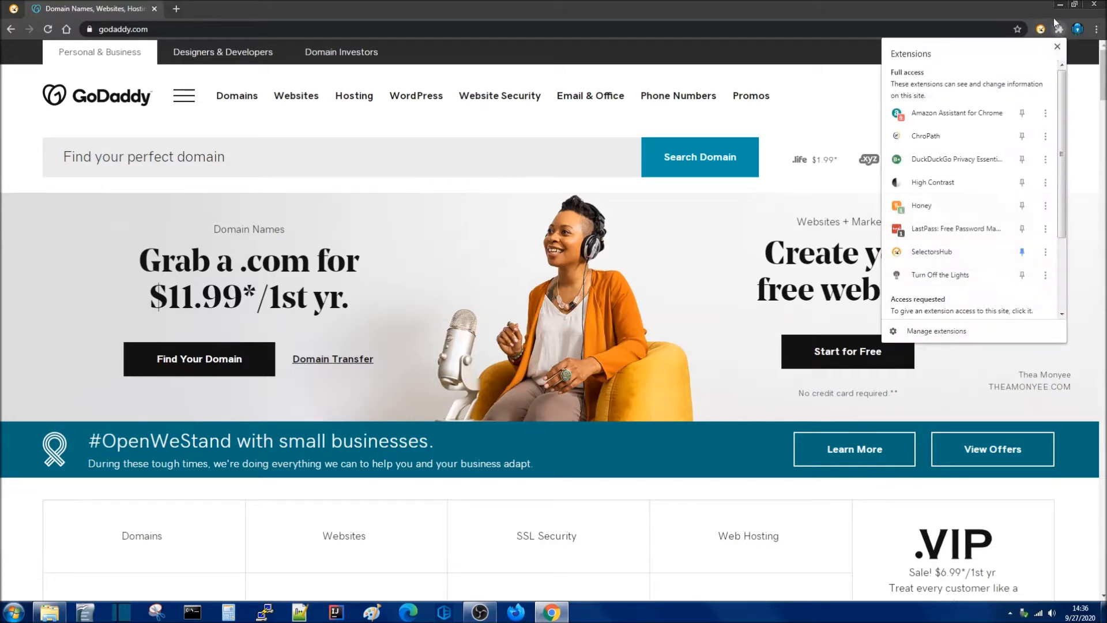
{"action": "mouse_move", "coordinate": [1022, 252]}
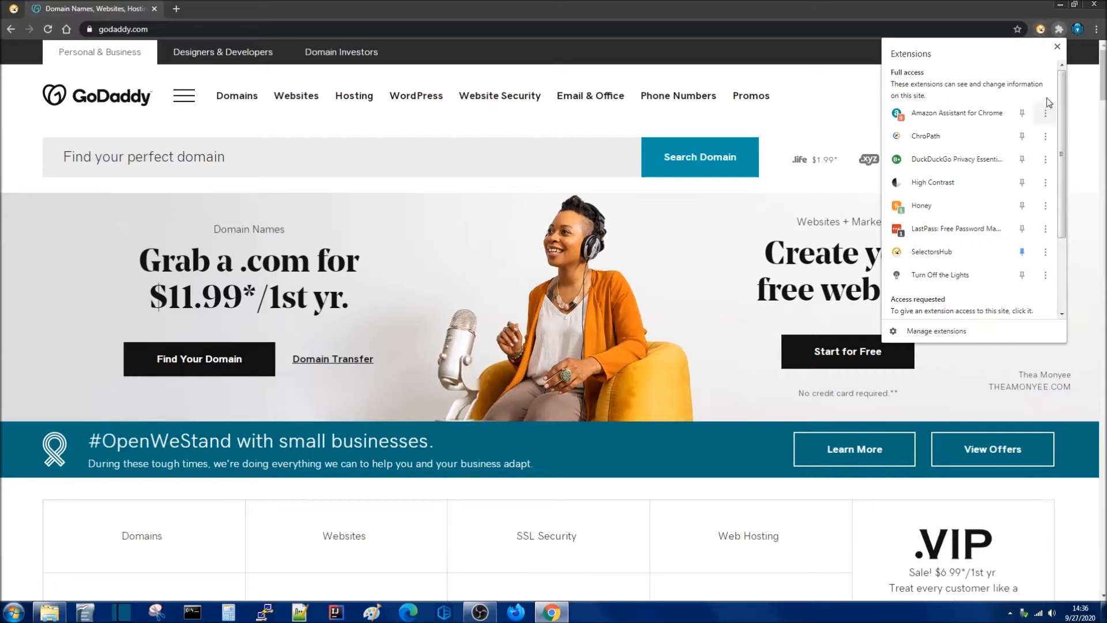
{"action": "left_click", "coordinate": [932, 251]}
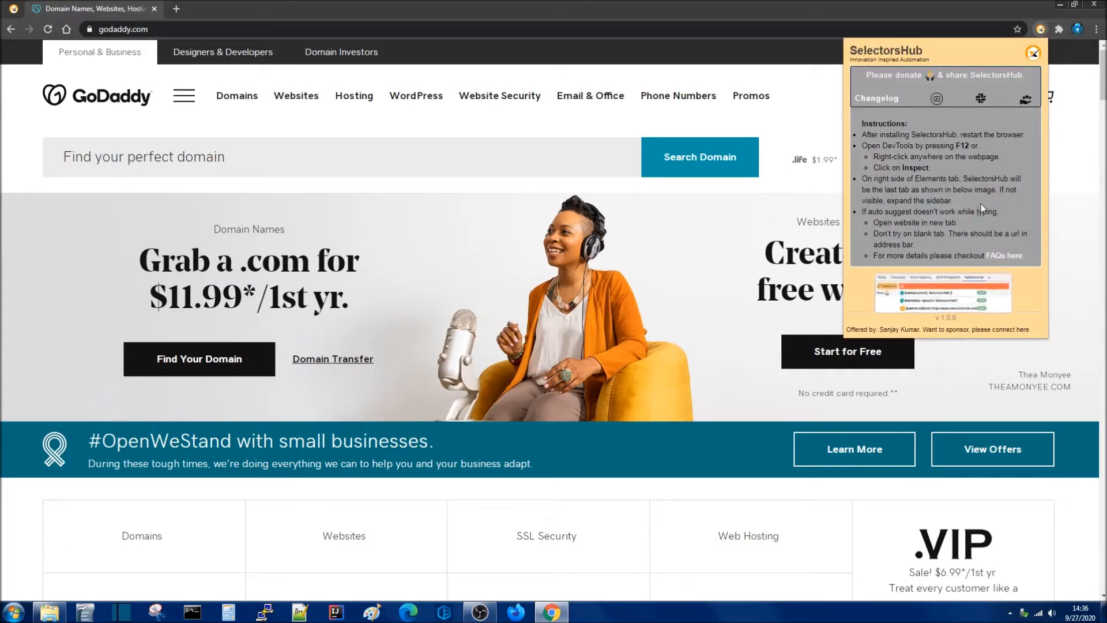
{"action": "left_click", "coordinate": [1031, 52]}
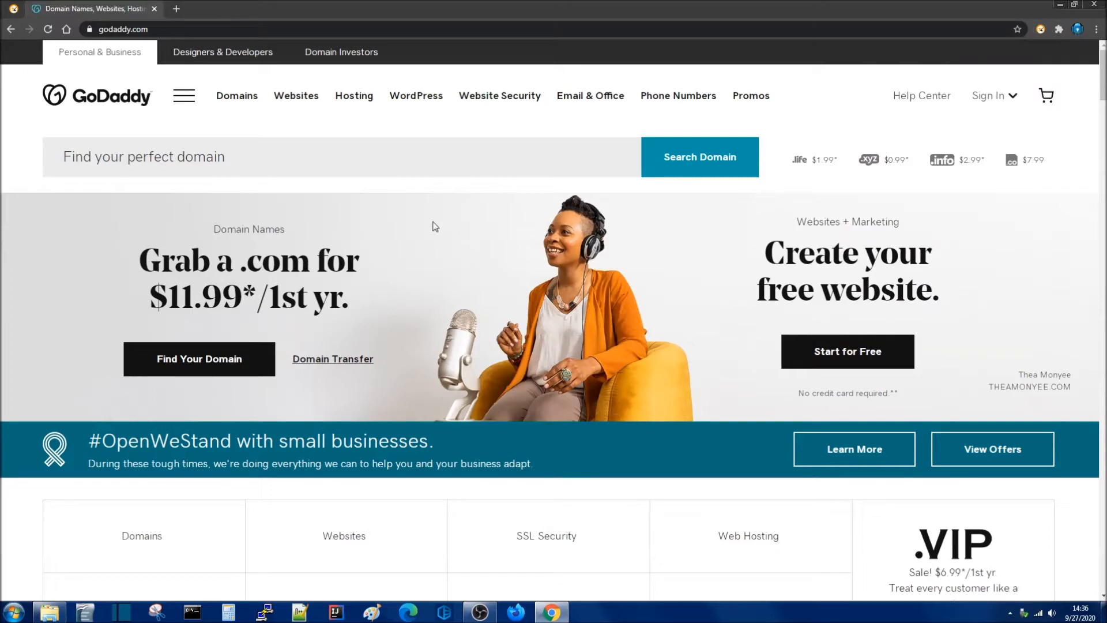
{"action": "mouse_move", "coordinate": [605, 247]}
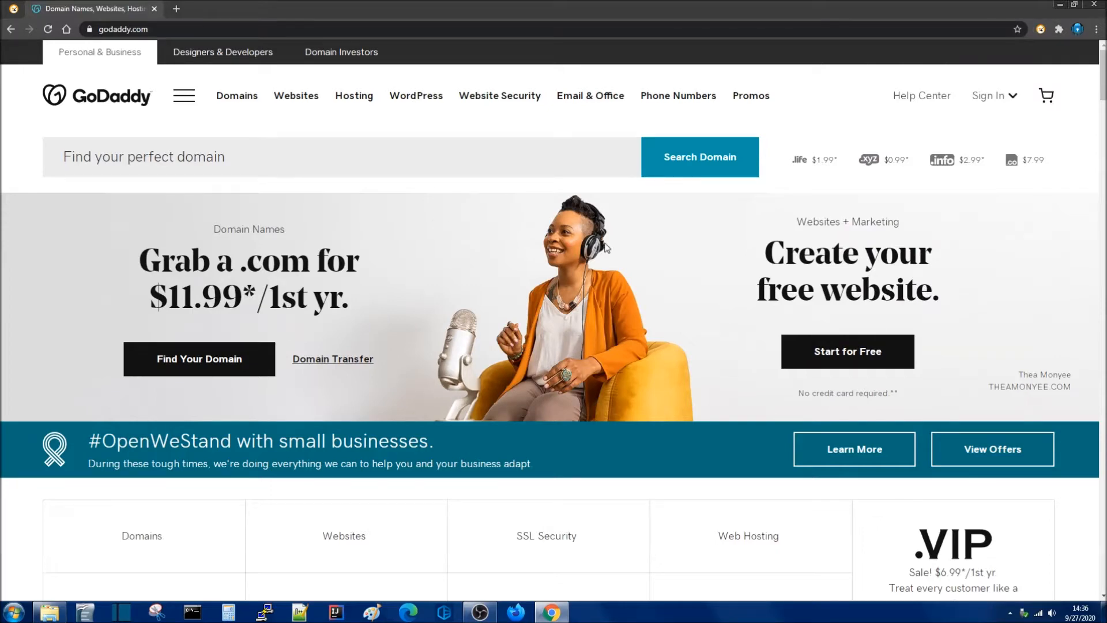
Inspect GoDaddy's domain search box in DevTools and search Elements for the XPath //input
{"action": "key", "text": "F12"}
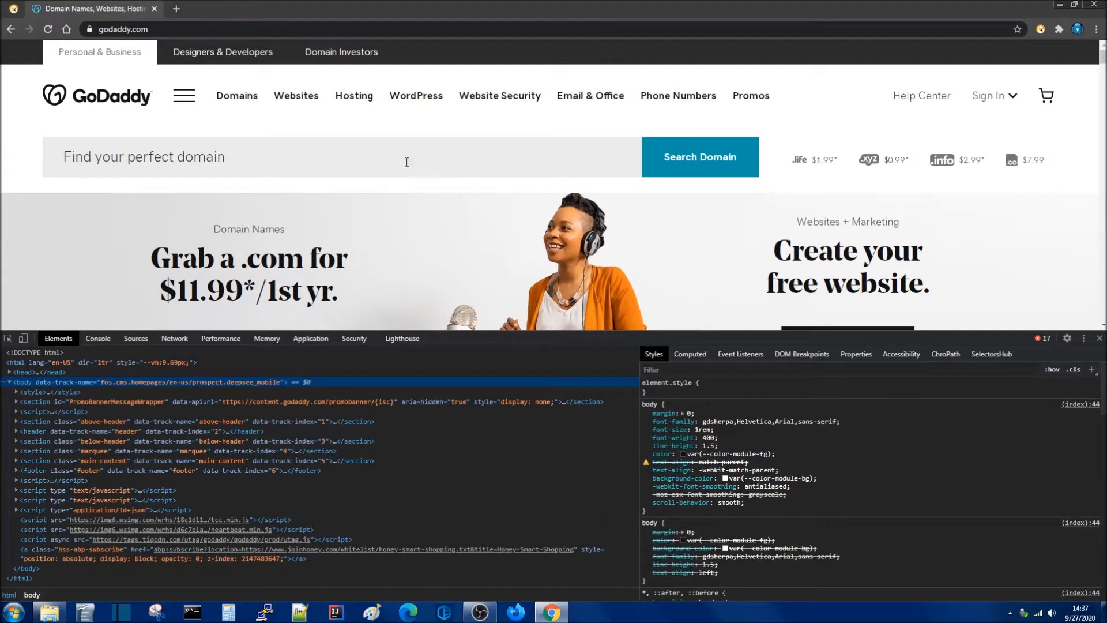
{"action": "left_click", "coordinate": [699, 157]}
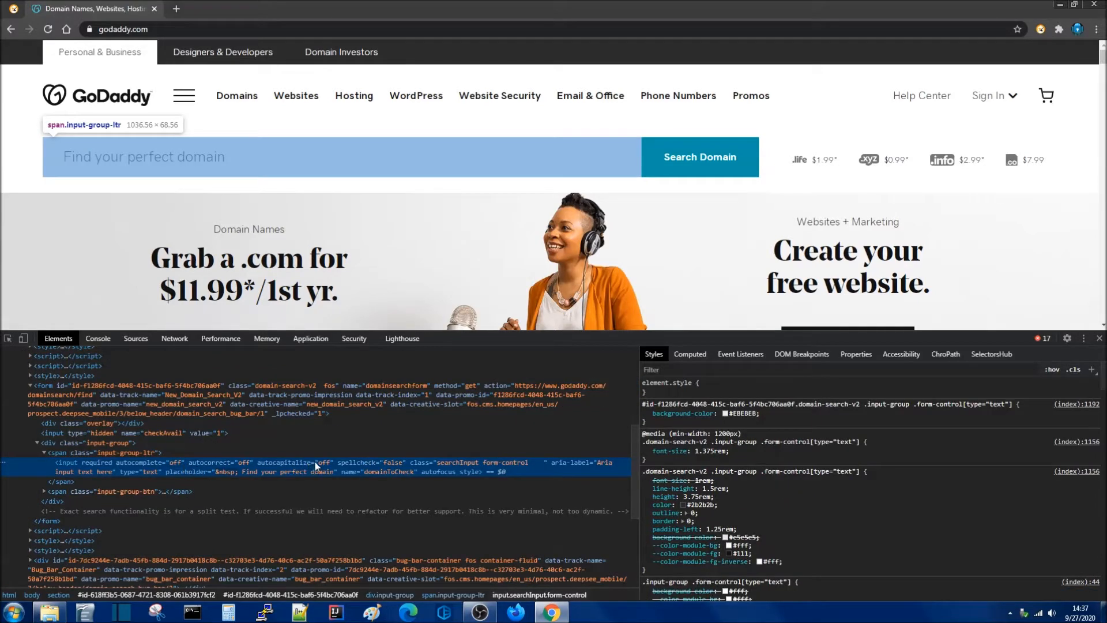
{"action": "key", "text": "Ctrl+f"}
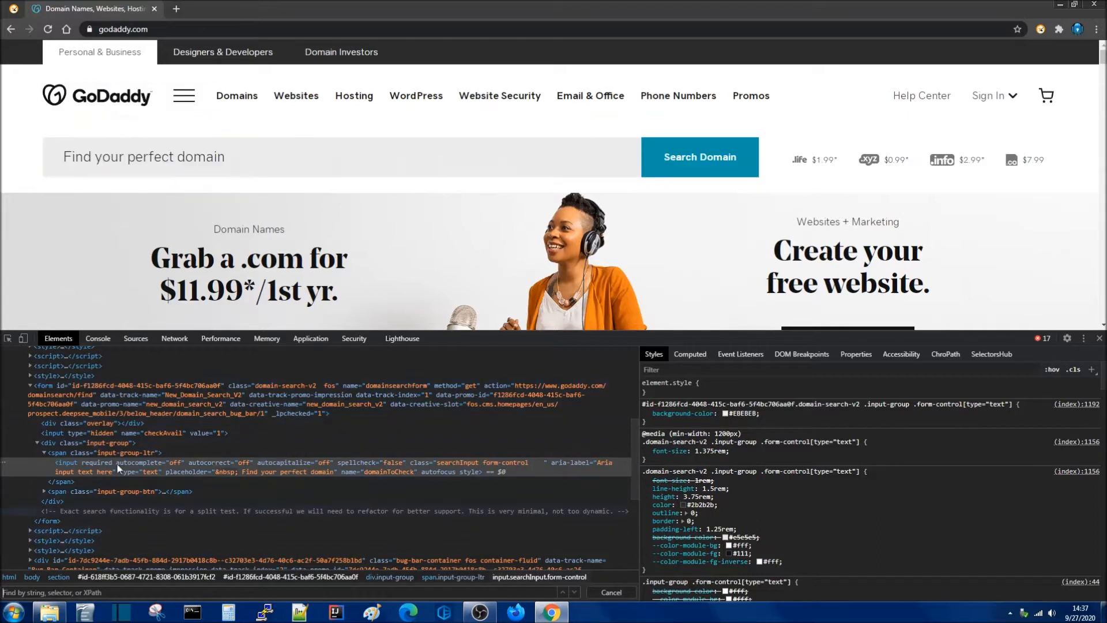
{"action": "mouse_move", "coordinate": [81, 472]}
{"action": "type", "text": "//input"}
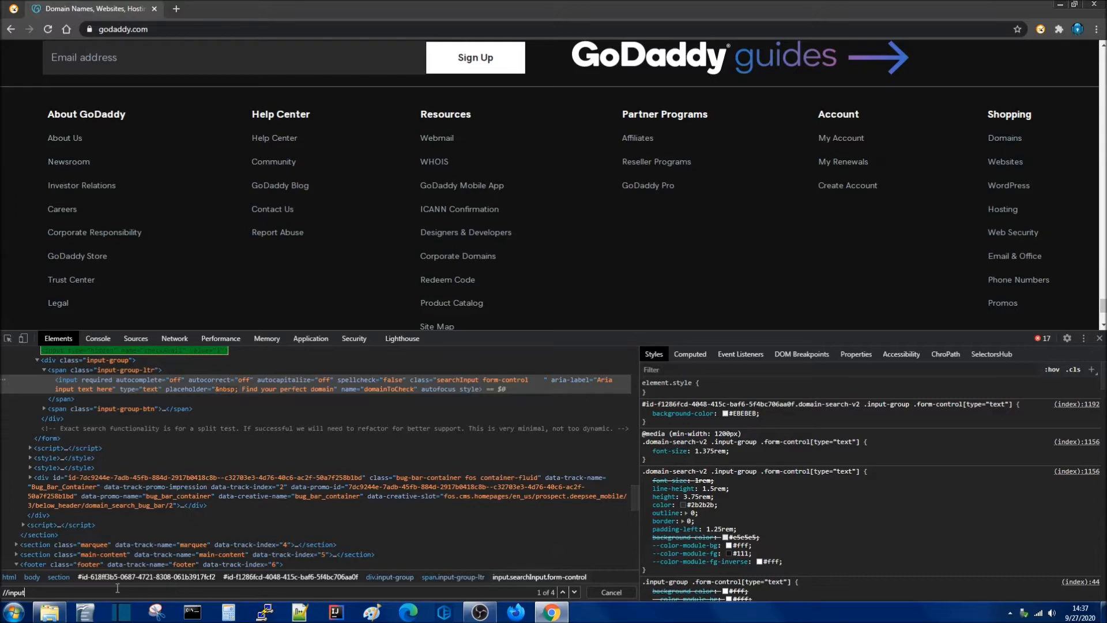
{"action": "mouse_move", "coordinate": [259, 388]}
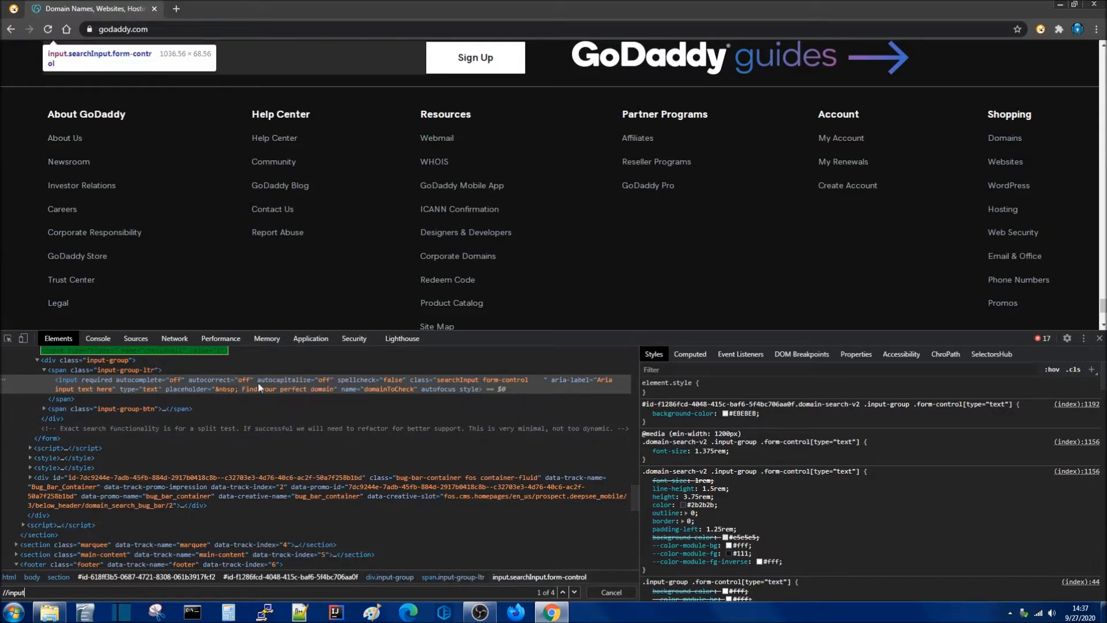
{"action": "scroll", "scroll_direction": "up", "scroll_amount": 3}
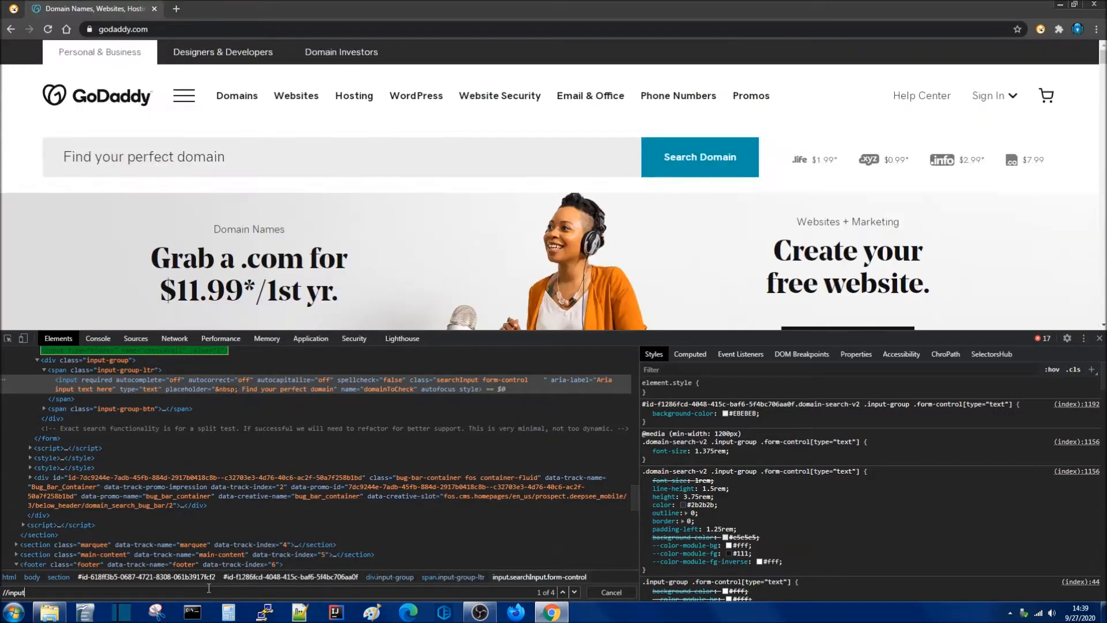
{"action": "mouse_move", "coordinate": [456, 385]}
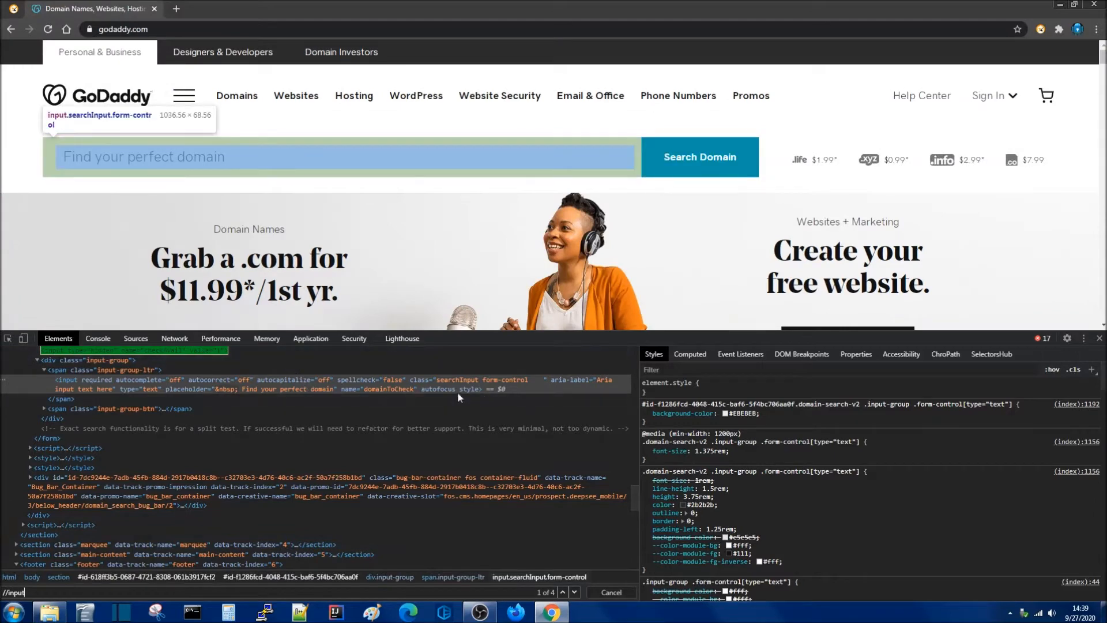
{"action": "mouse_move", "coordinate": [565, 333]}
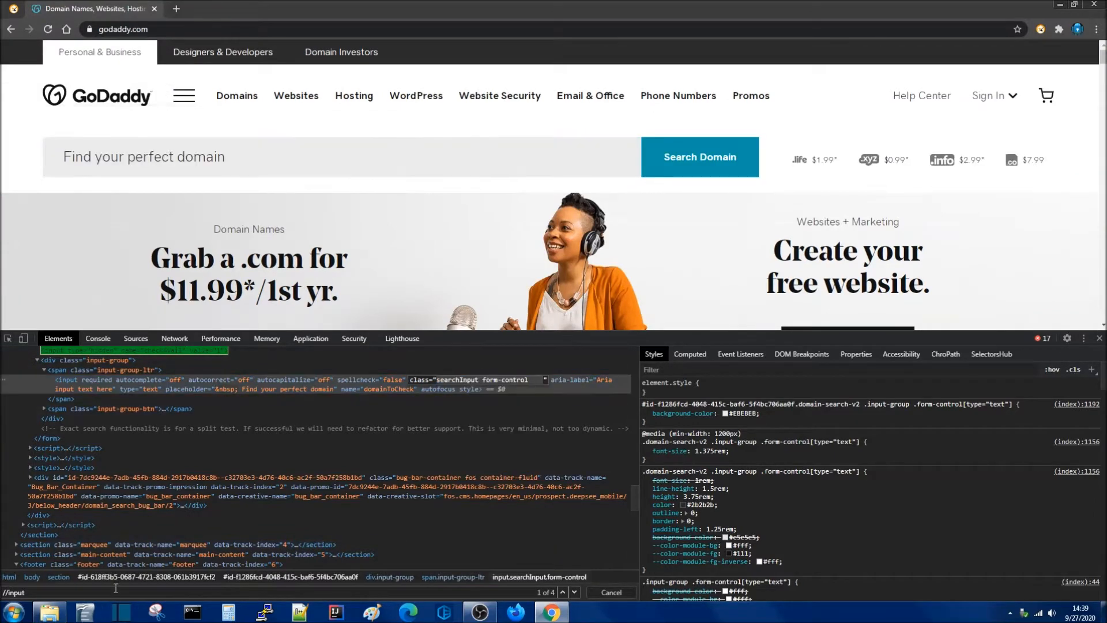
{"action": "type", "text": "|"}
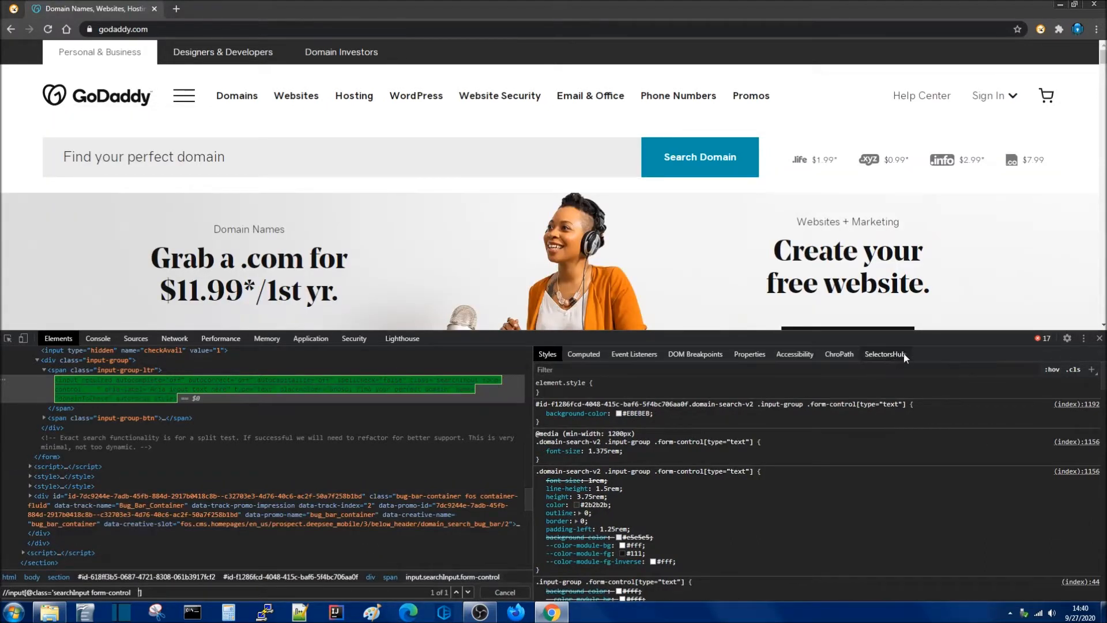
{"action": "left_click", "coordinate": [885, 354]}
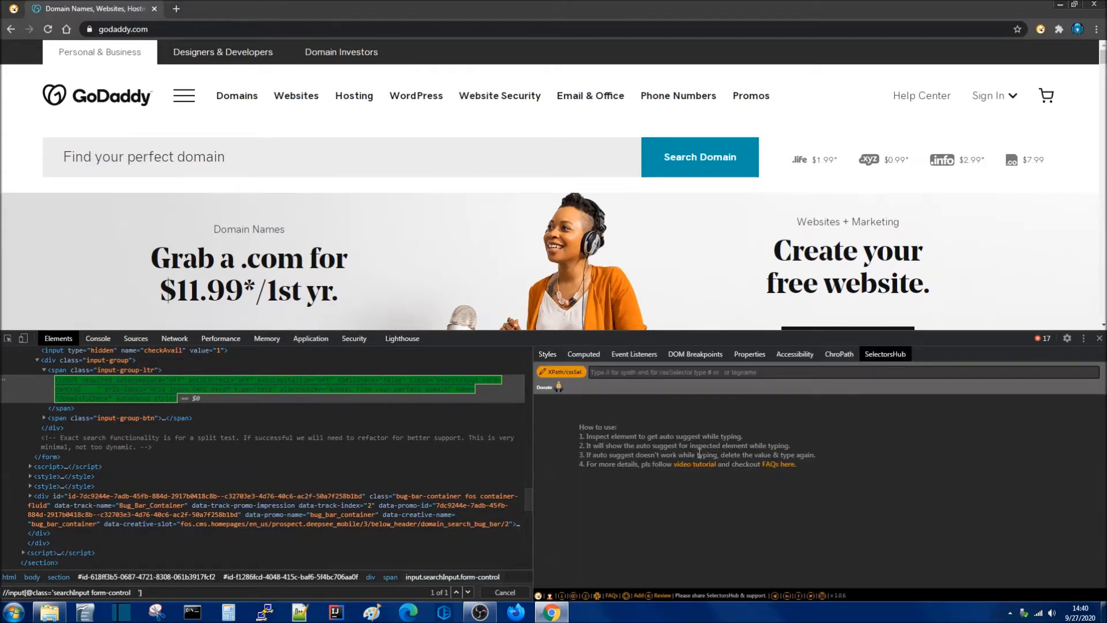
{"action": "mouse_move", "coordinate": [374, 378]}
{"action": "type", "text": "//"}
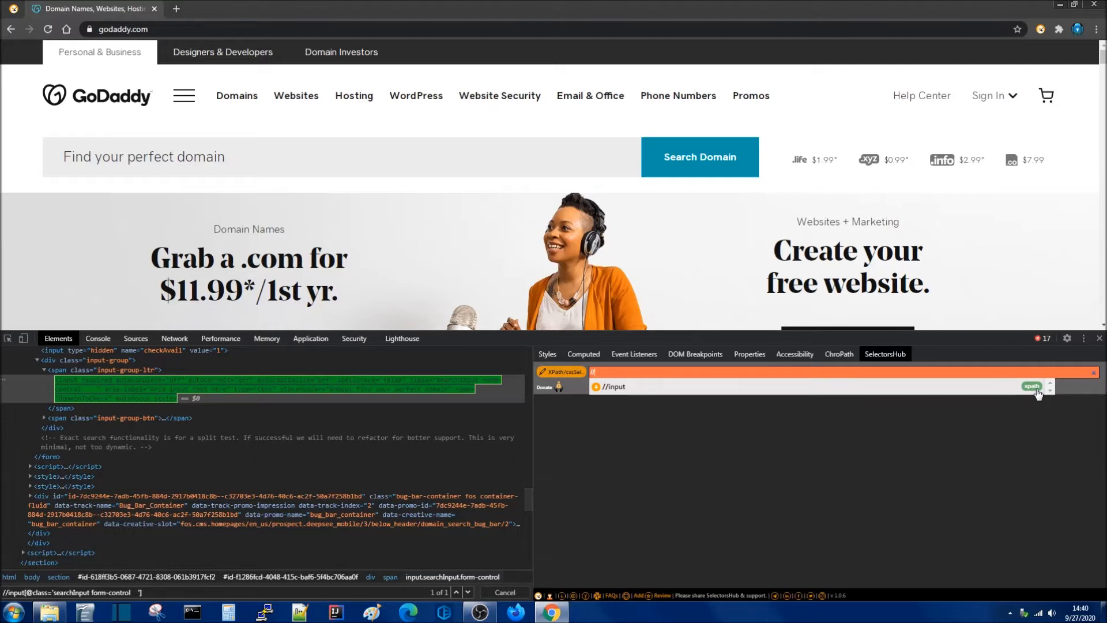
{"action": "left_click", "coordinate": [1032, 386]}
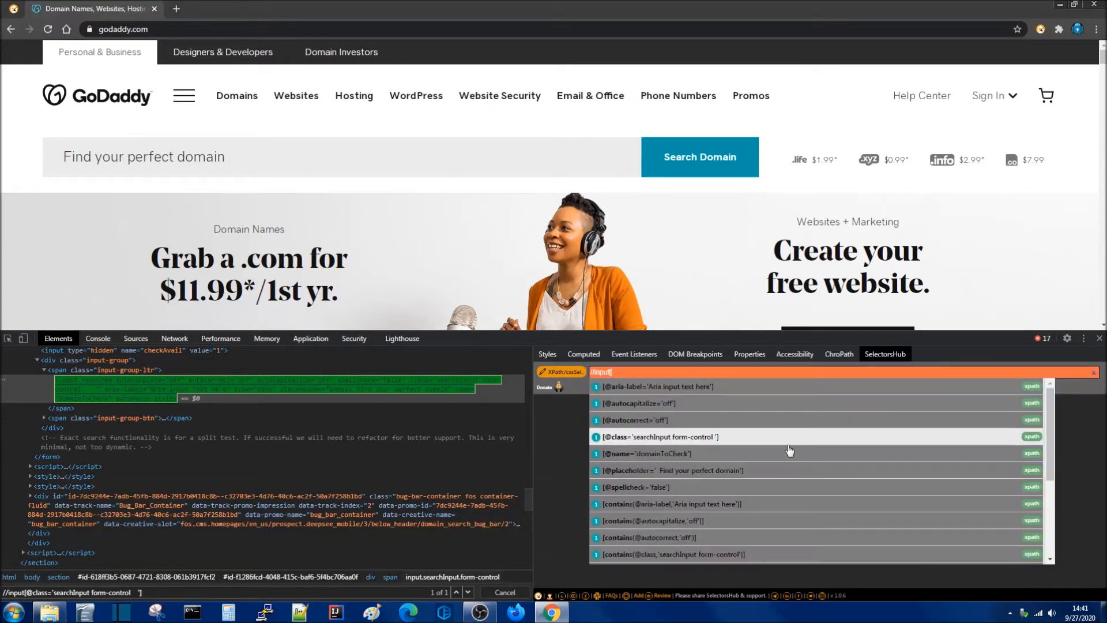
{"action": "mouse_move", "coordinate": [789, 443]}
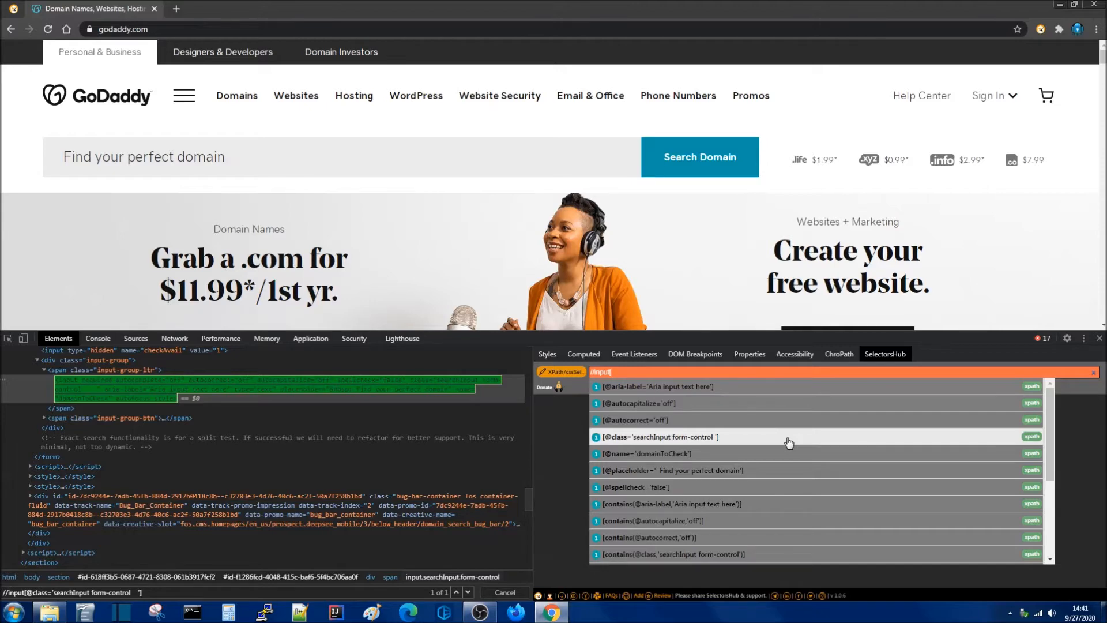
{"action": "scroll", "scroll_direction": "down", "scroll_amount": 3}
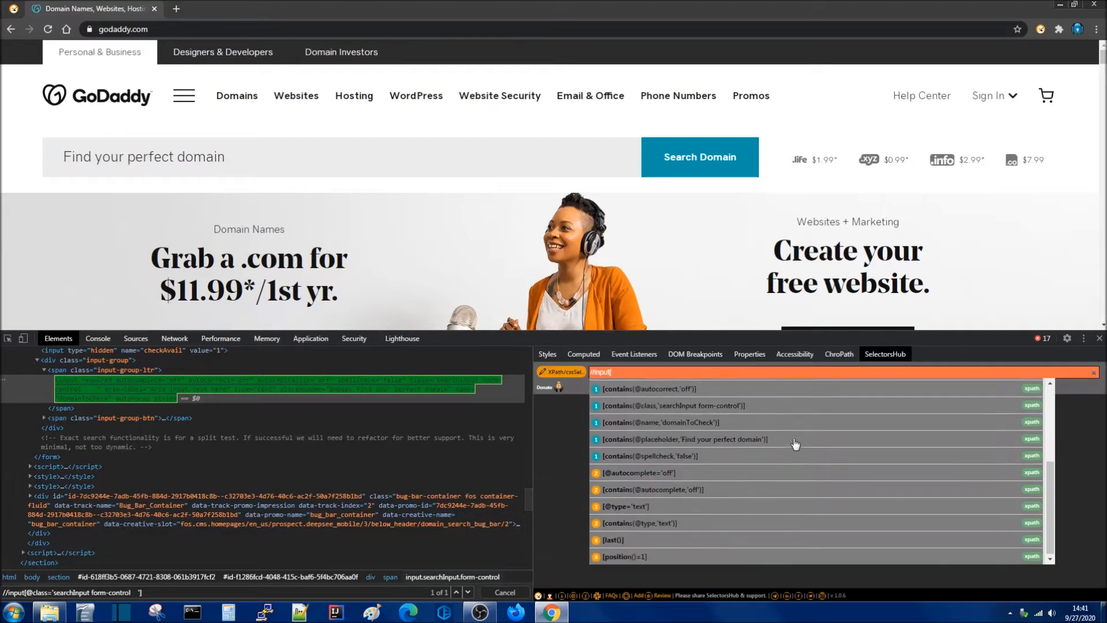
{"action": "scroll", "scroll_direction": "up", "scroll_amount": 3}
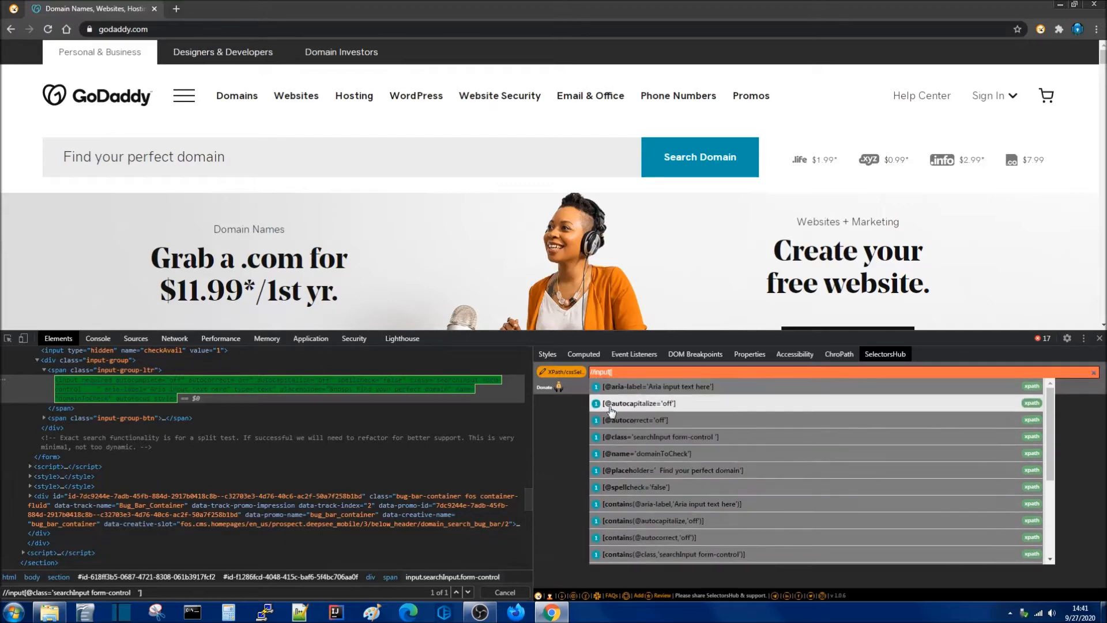
{"action": "scroll", "scroll_direction": "down", "scroll_amount": 3}
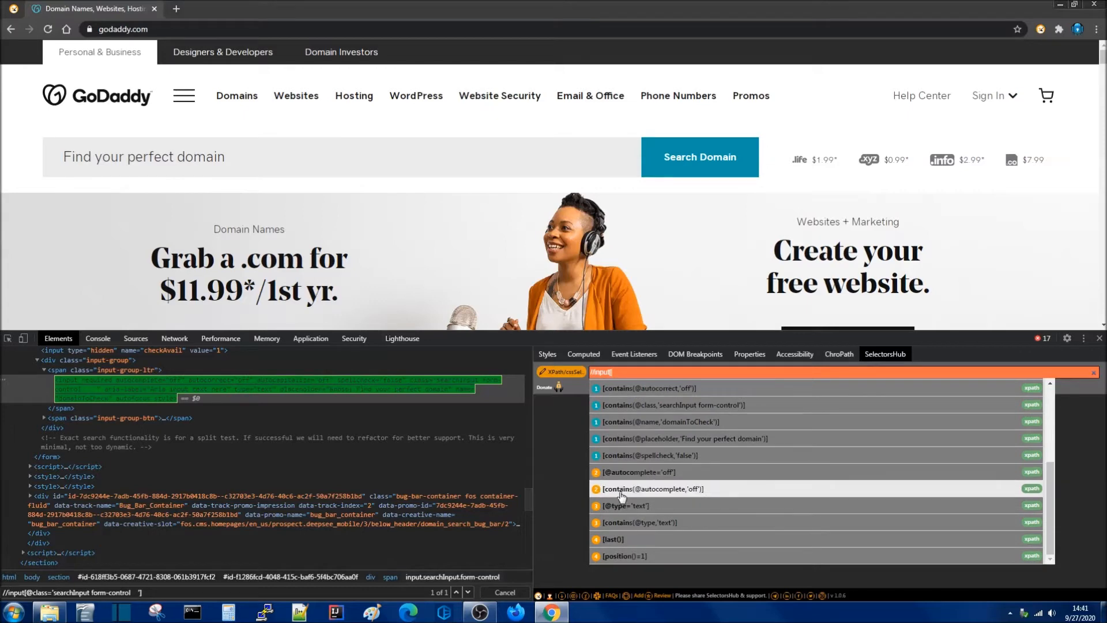
{"action": "scroll", "scroll_direction": "up", "scroll_amount": 3}
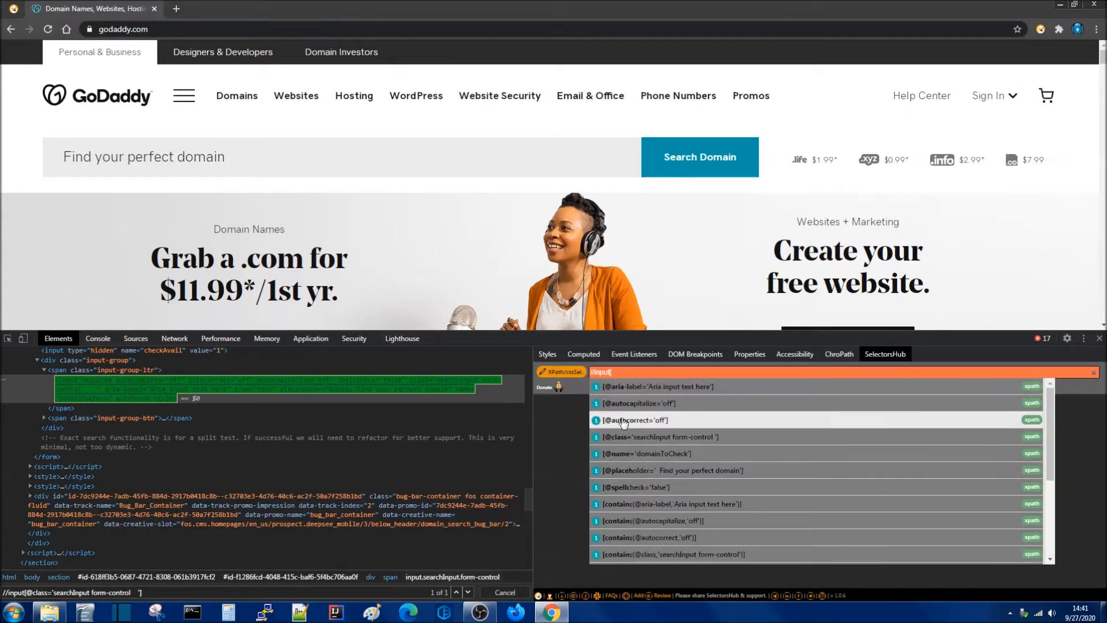
{"action": "left_click", "coordinate": [635, 420]}
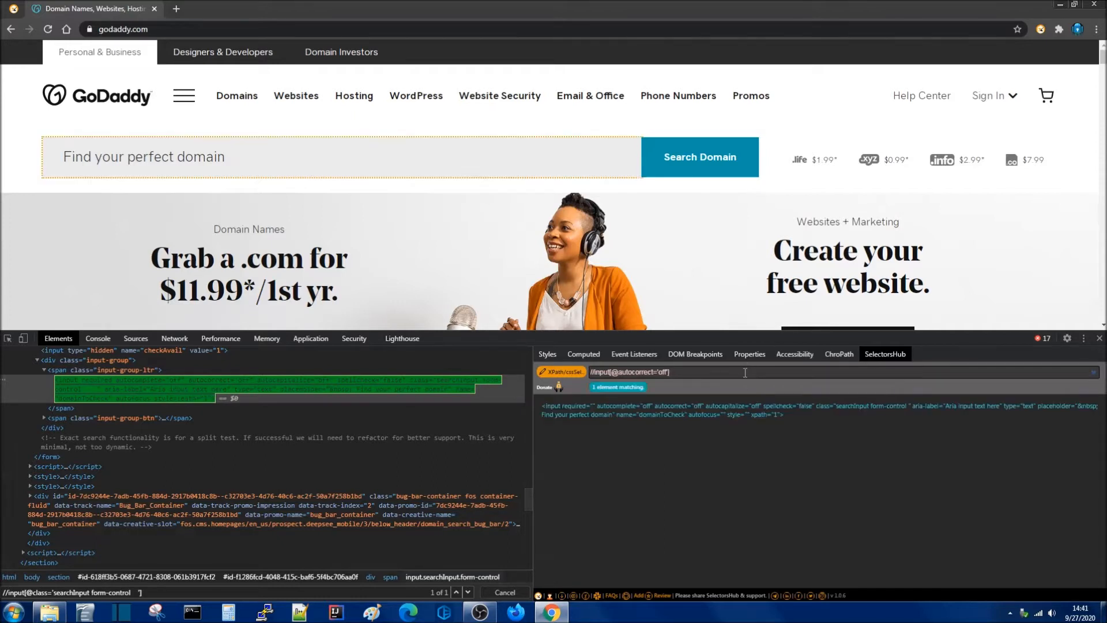
{"action": "mouse_move", "coordinate": [832, 423]}
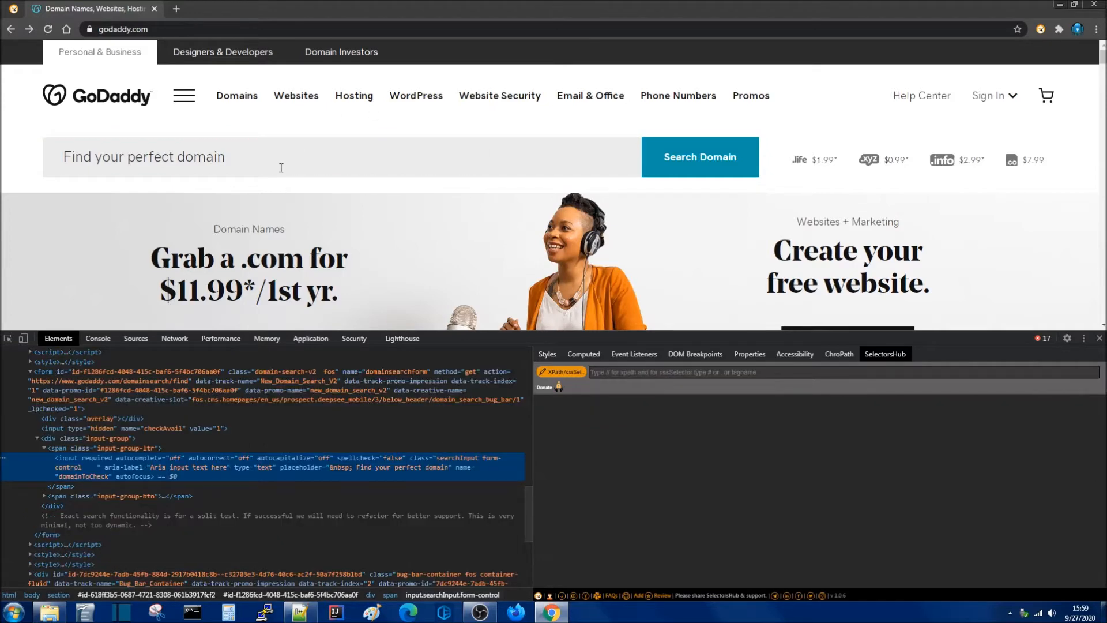
{"action": "mouse_move", "coordinate": [236, 96]}
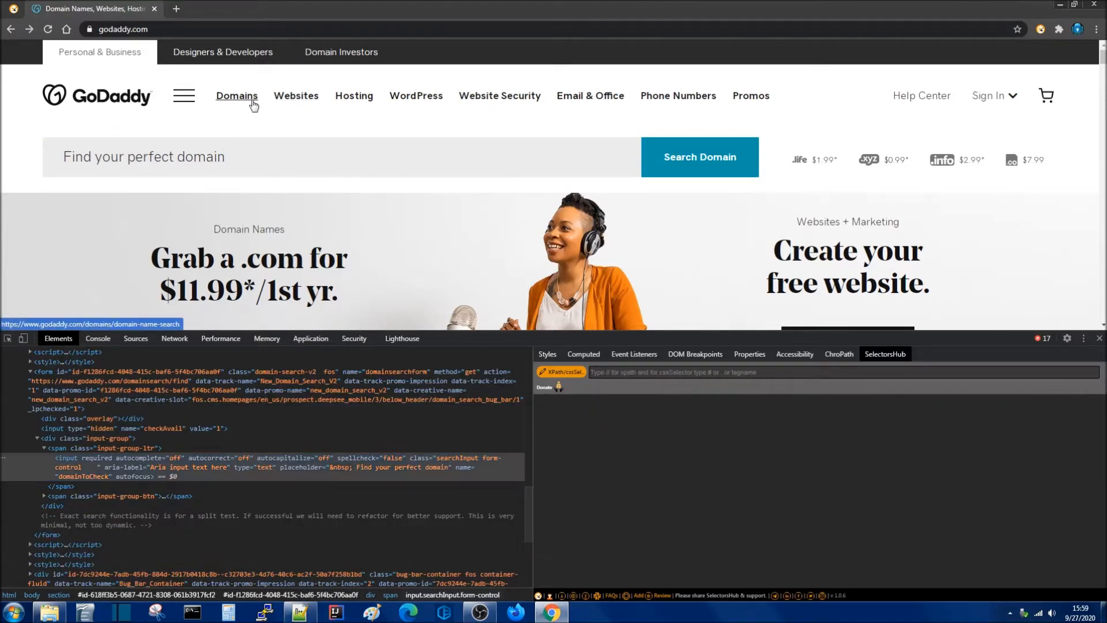
{"action": "left_click", "coordinate": [236, 96]}
{"action": "type", "text": "//"}
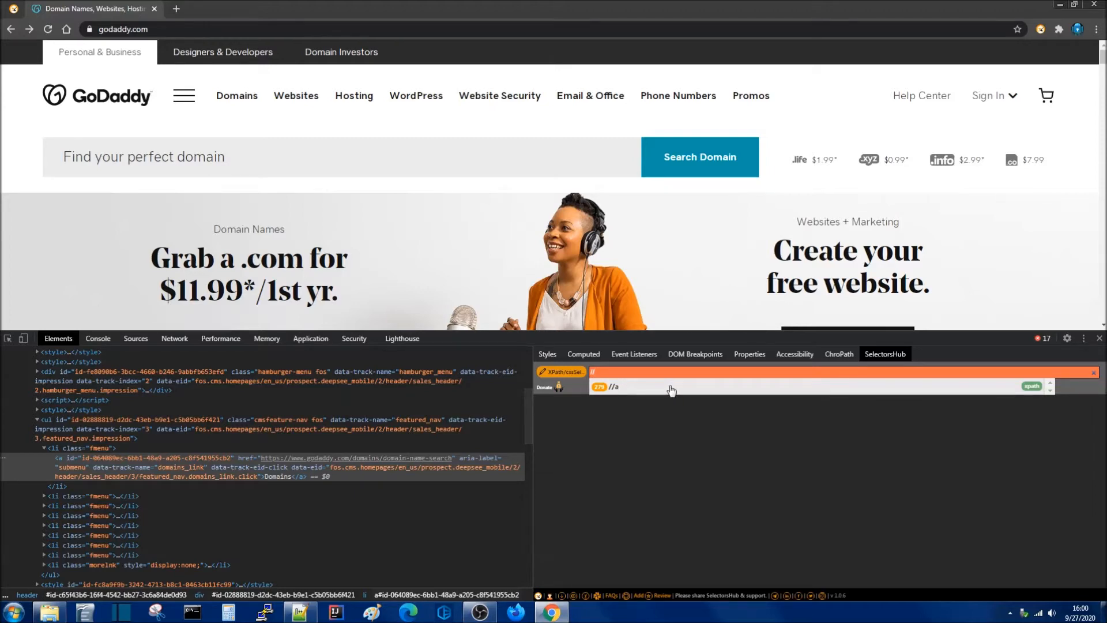
{"action": "mouse_move", "coordinate": [641, 392]}
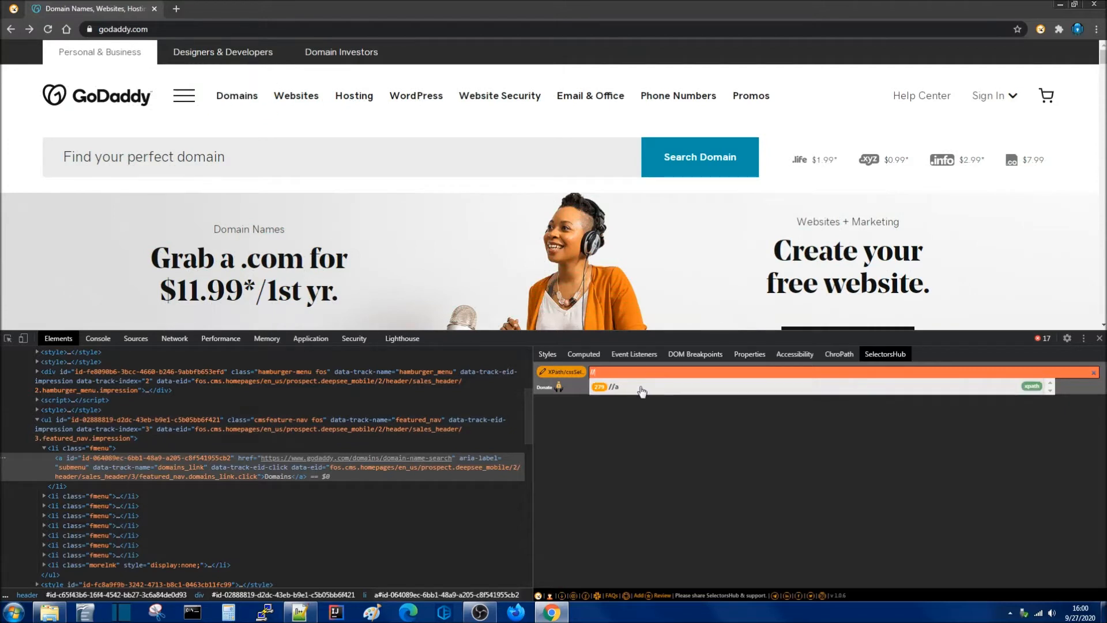
{"action": "mouse_move", "coordinate": [646, 392]}
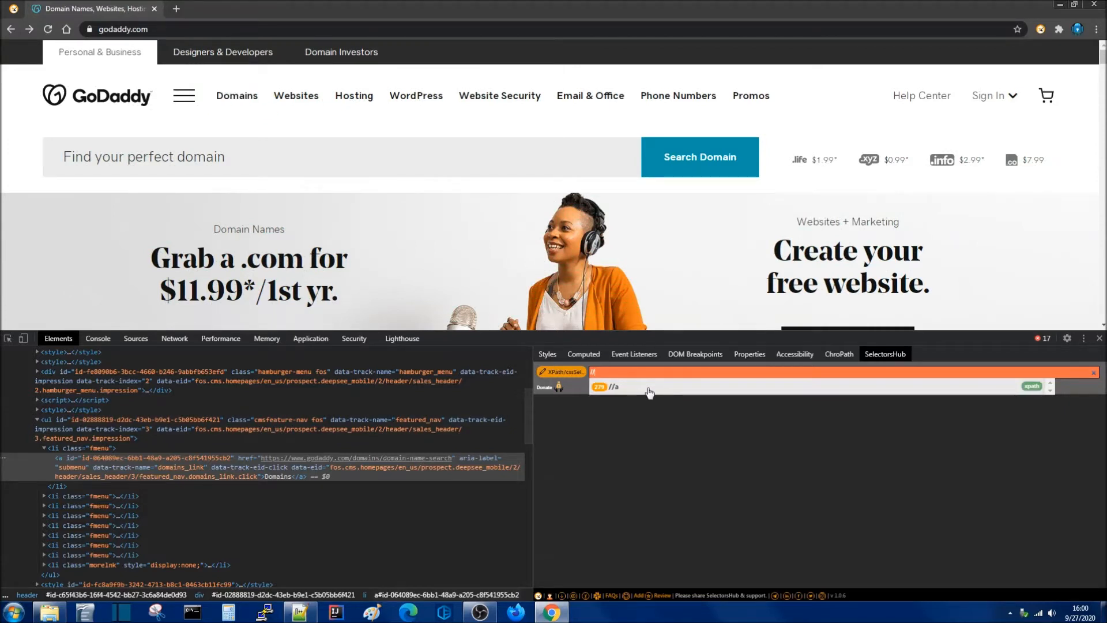
{"action": "left_click", "coordinate": [615, 387]}
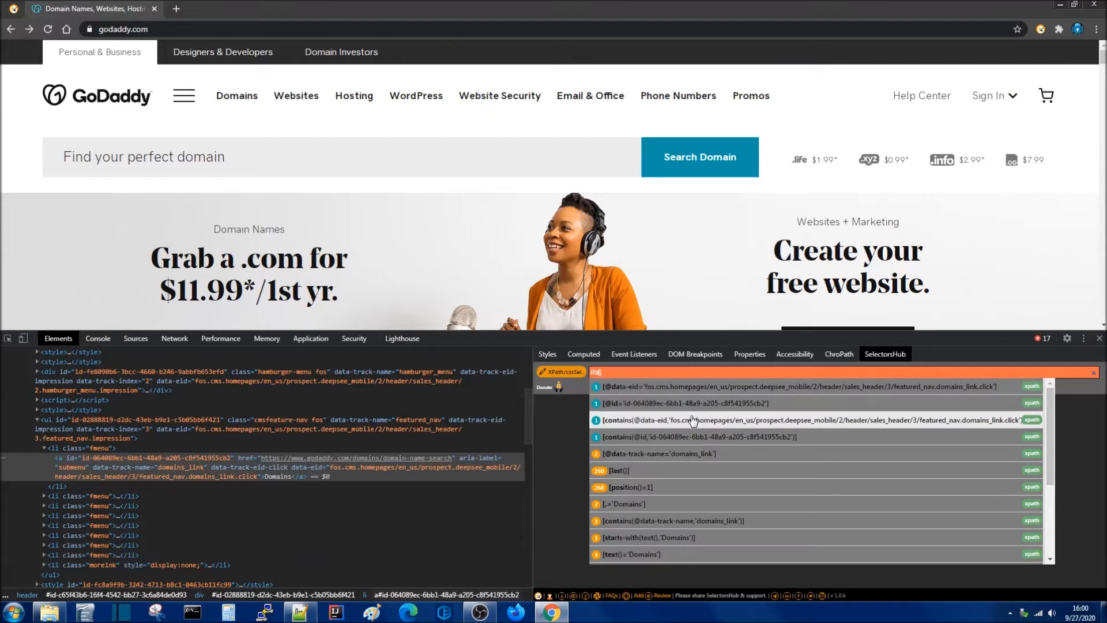
{"action": "left_click", "coordinate": [671, 403]}
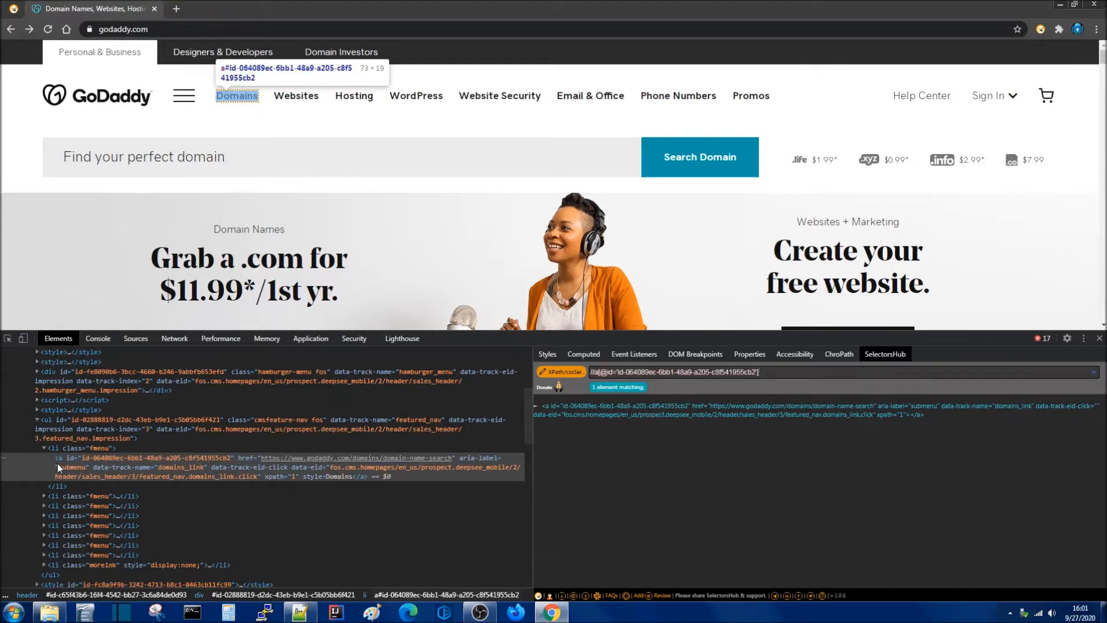
{"action": "mouse_move", "coordinate": [70, 447]}
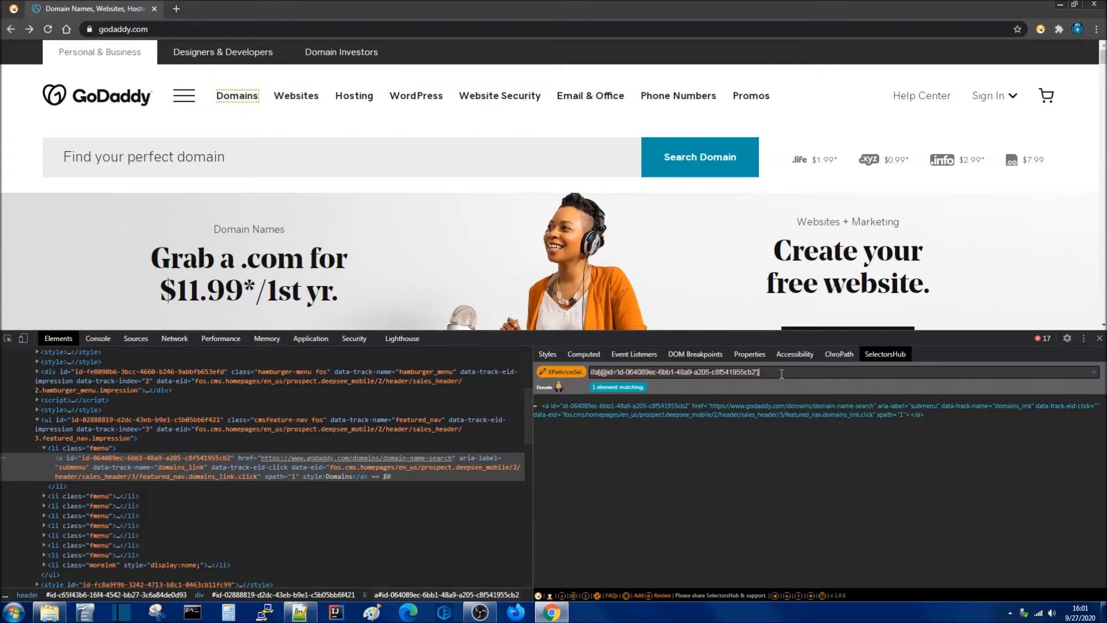
Append /parent::li to reach the Domains link's parent list item, matching one element
{"action": "type", "text": "/pa"}
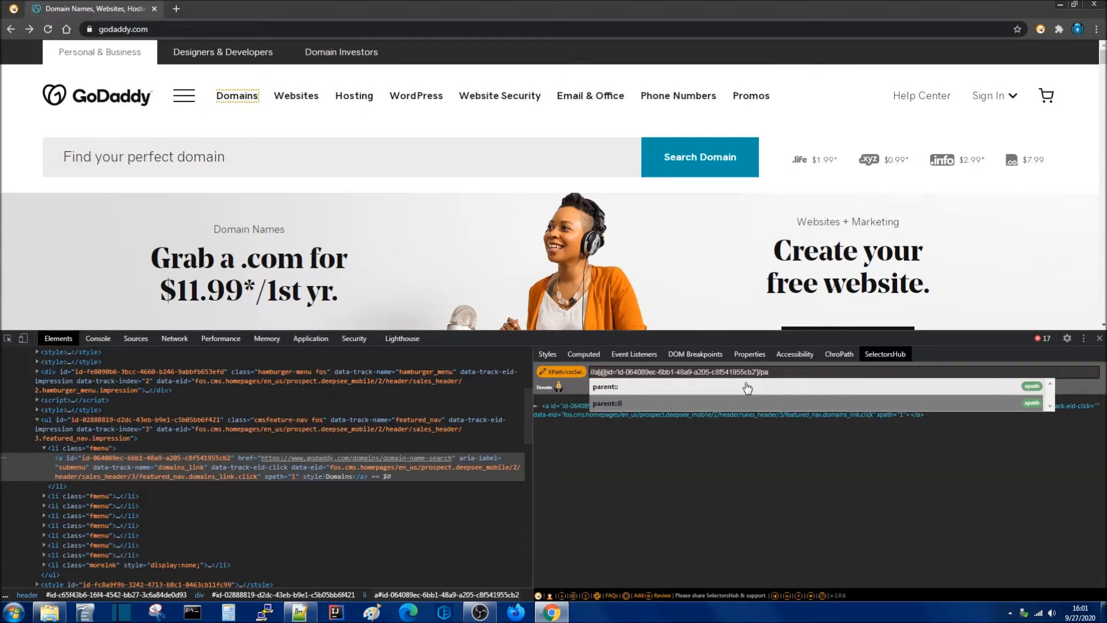
{"action": "left_click", "coordinate": [606, 386]}
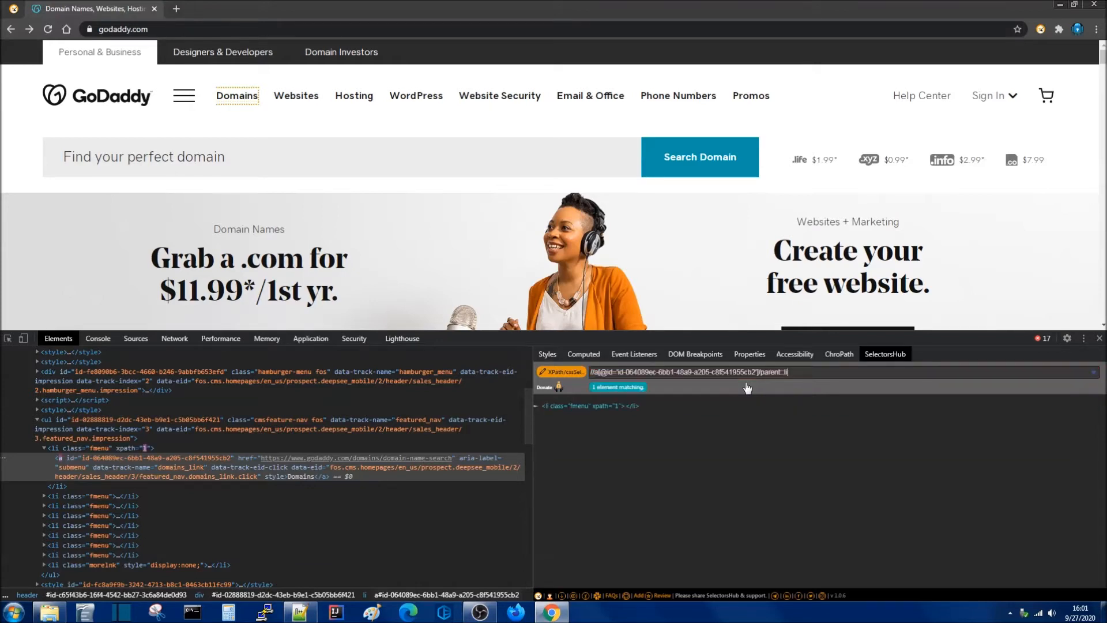
{"action": "mouse_move", "coordinate": [388, 466]}
{"action": "type", "text": "//"}
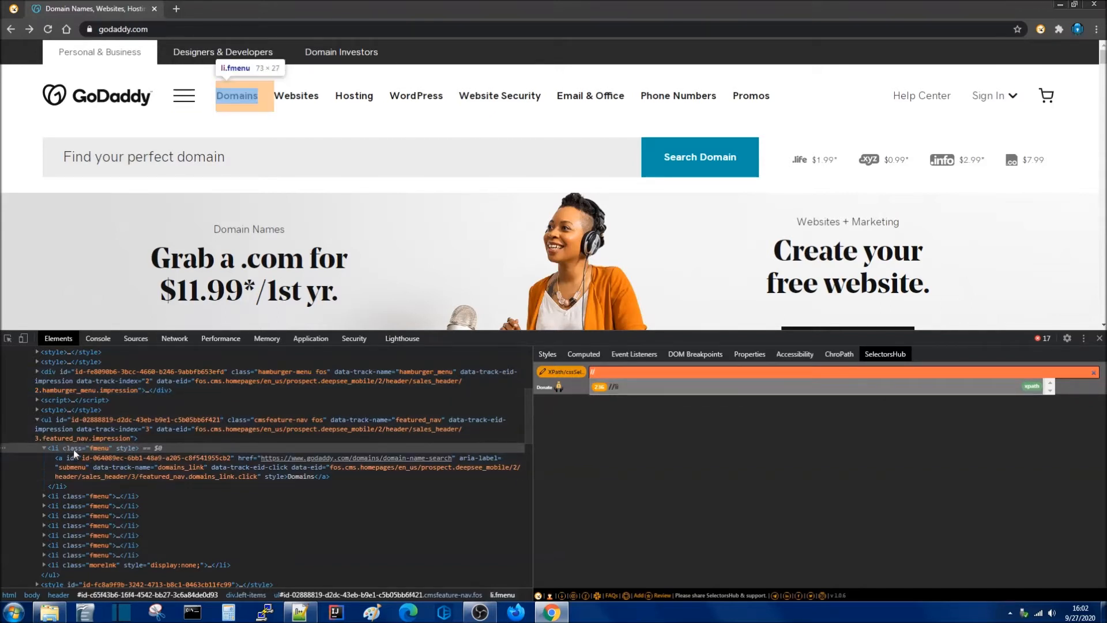
{"action": "mouse_move", "coordinate": [692, 430]}
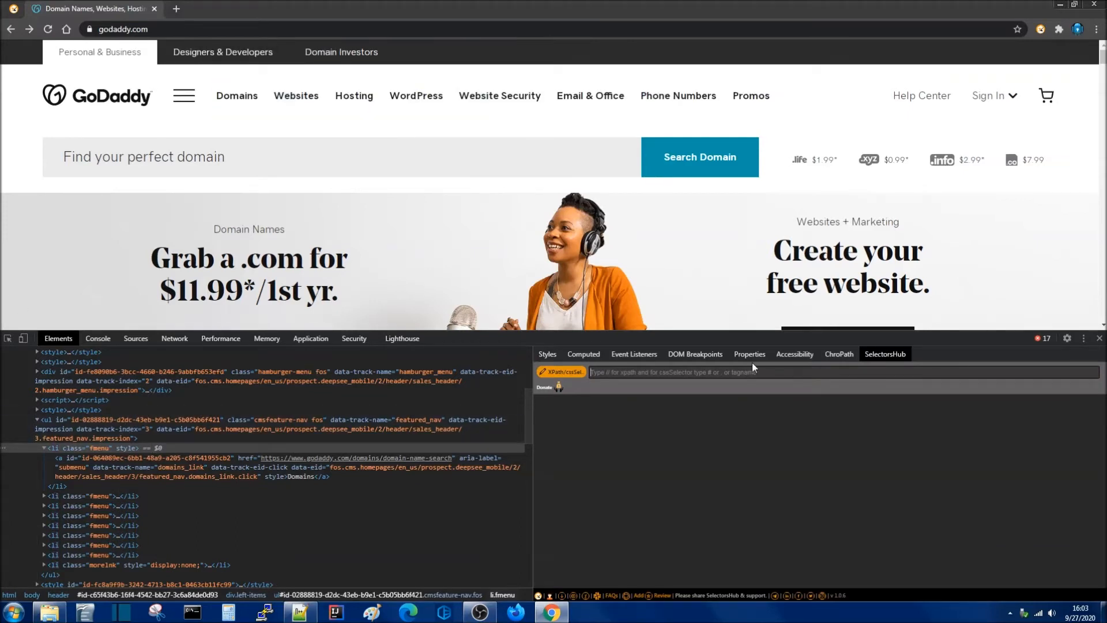
Enter the XPath //li, matching 236 list items on the page
{"action": "type", "text": "//li"}
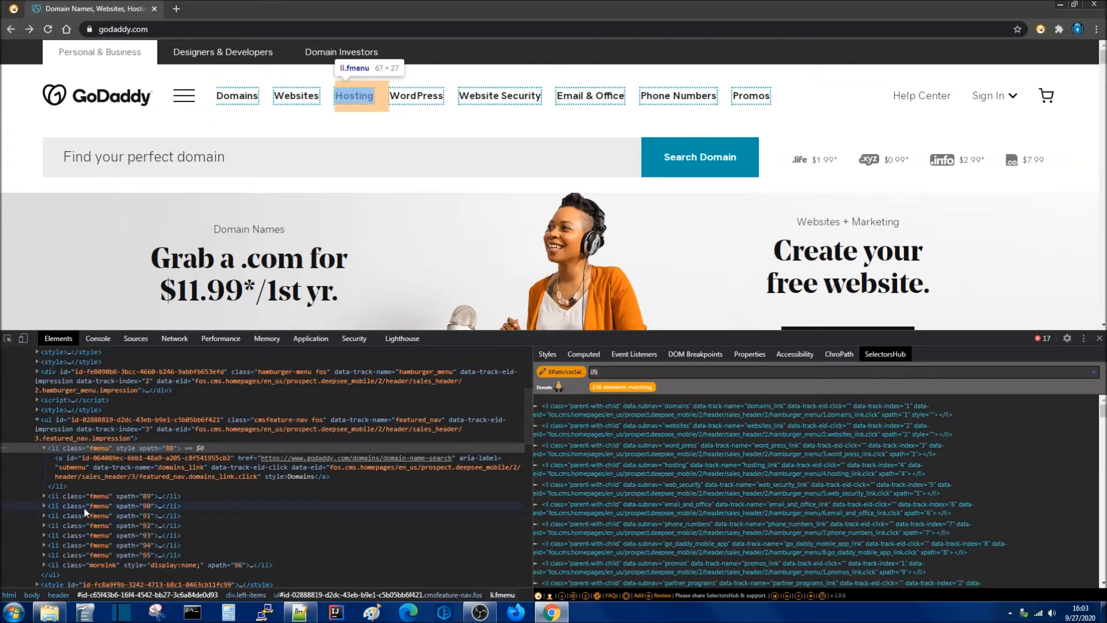
{"action": "mouse_move", "coordinate": [296, 95]}
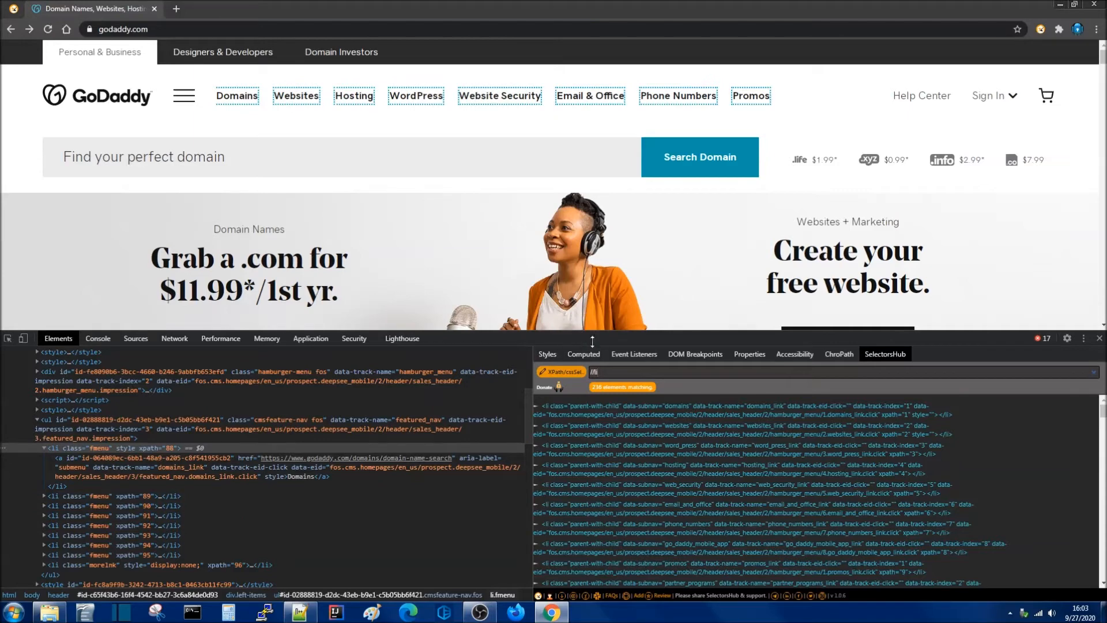
{"action": "mouse_move", "coordinate": [622, 372]}
{"action": "type", "text": "["}
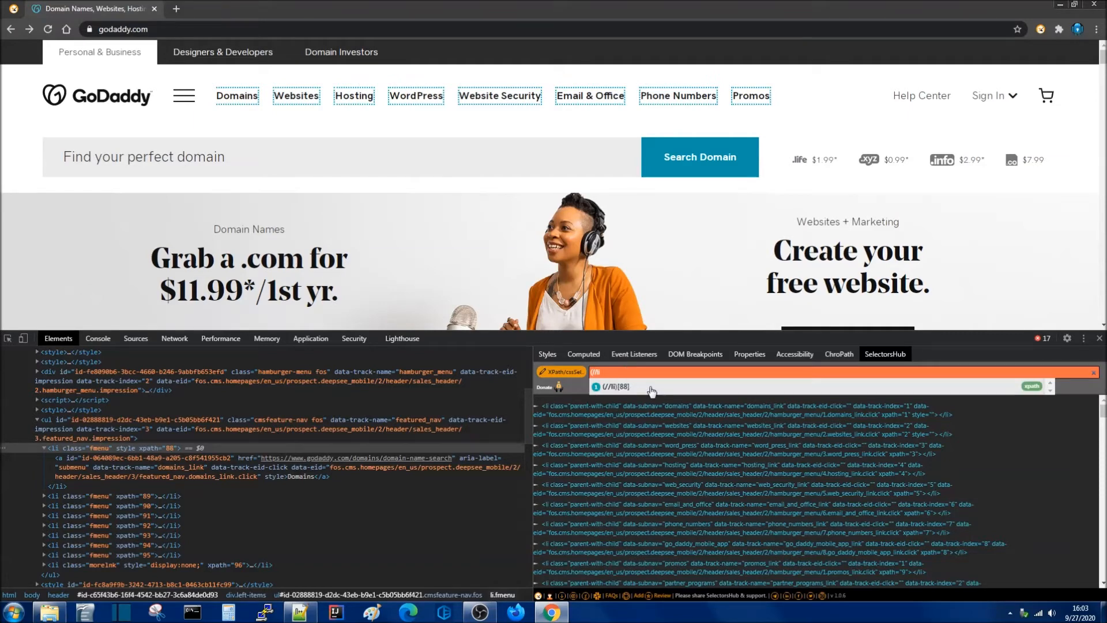
{"action": "mouse_move", "coordinate": [635, 393]}
{"action": "type", "text": "88]/fol"}
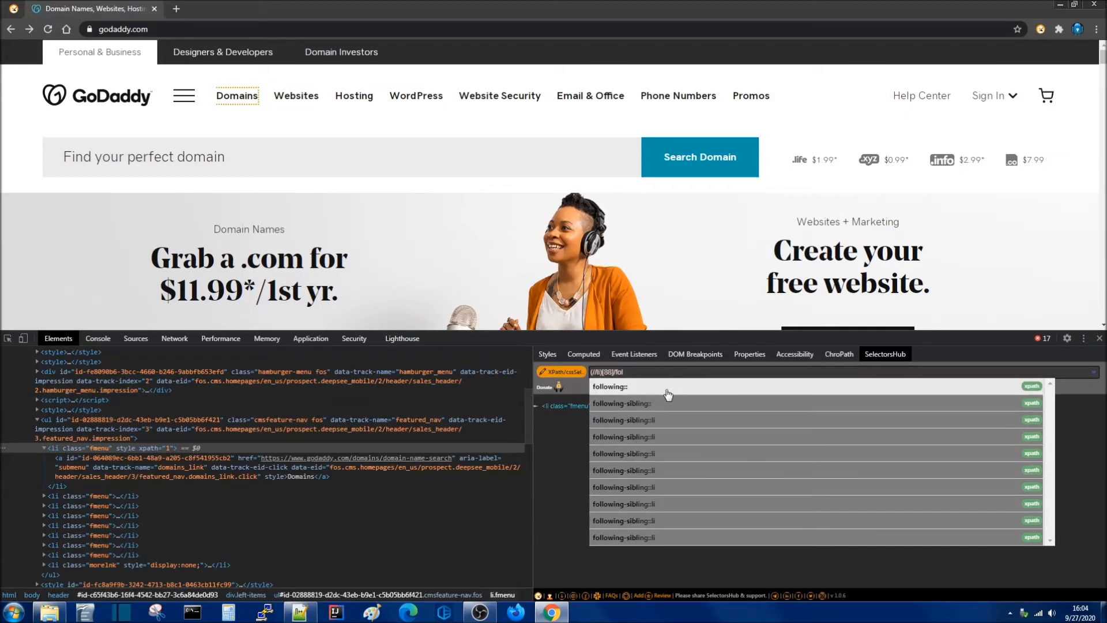
Extend (//li)[88] with /following-sibling::li[1] and reveal the matched Websites item in Elements
{"action": "left_click", "coordinate": [624, 420]}
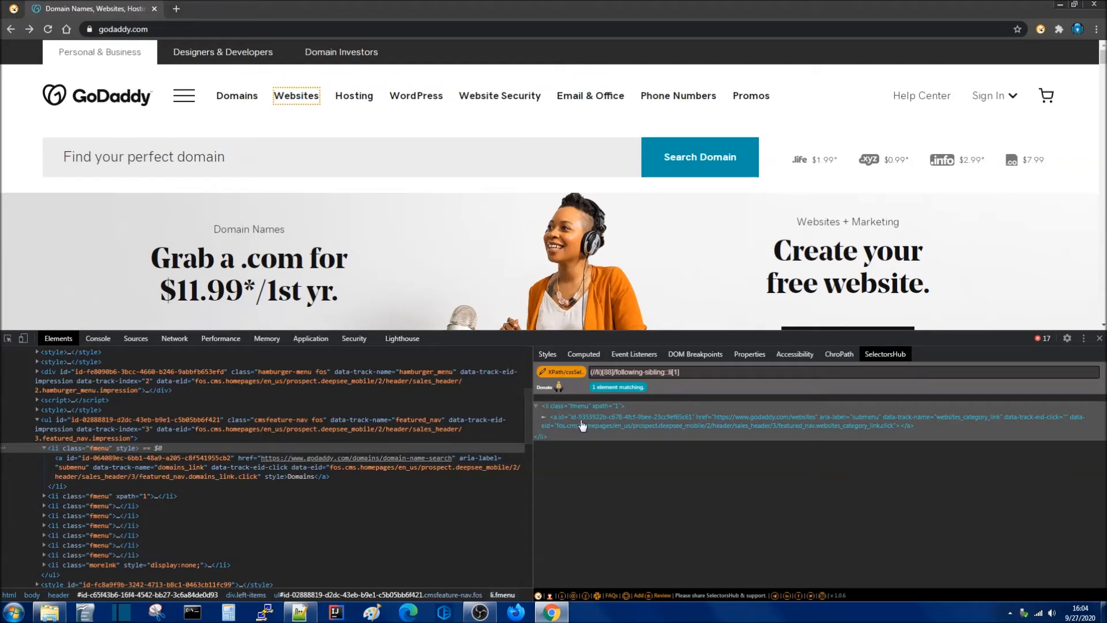
{"action": "left_click", "coordinate": [45, 496]}
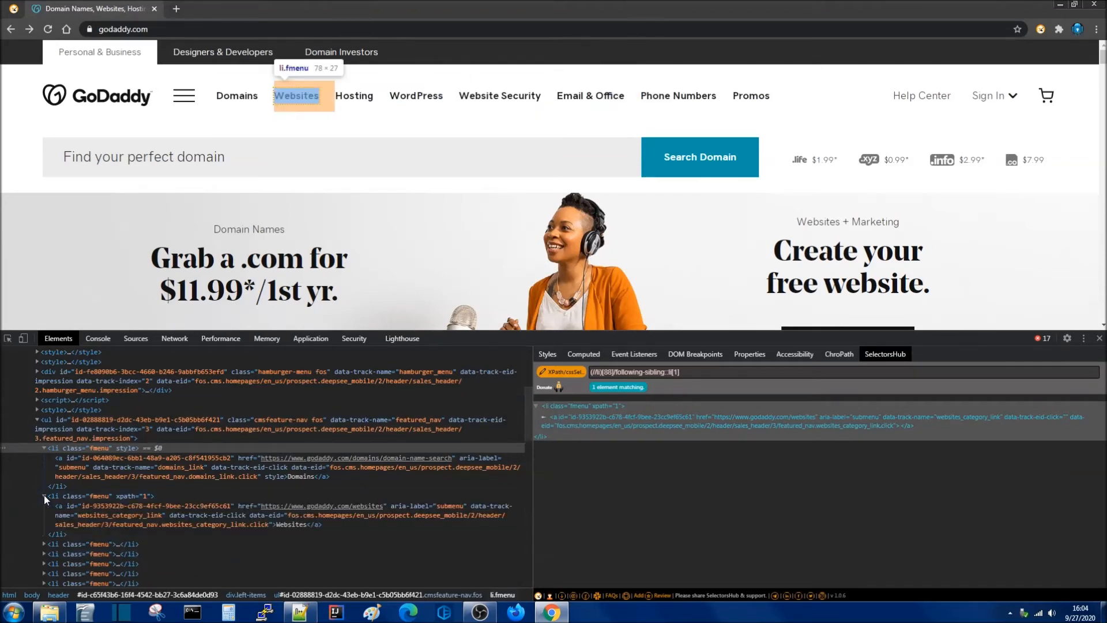
{"action": "mouse_move", "coordinate": [213, 512]}
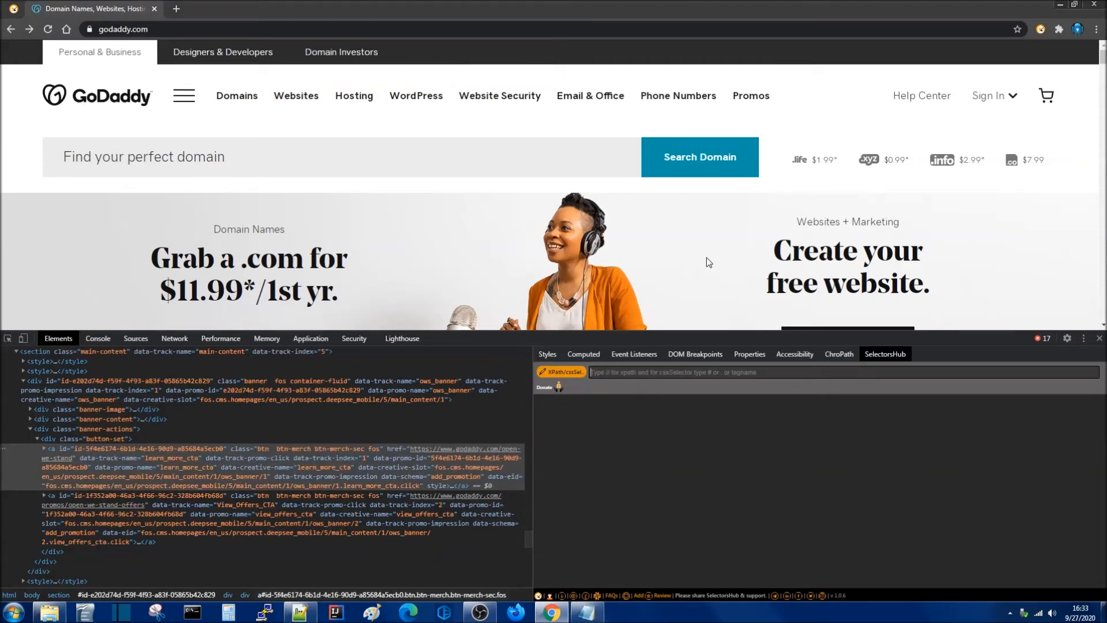
{"action": "mouse_move", "coordinate": [642, 372]}
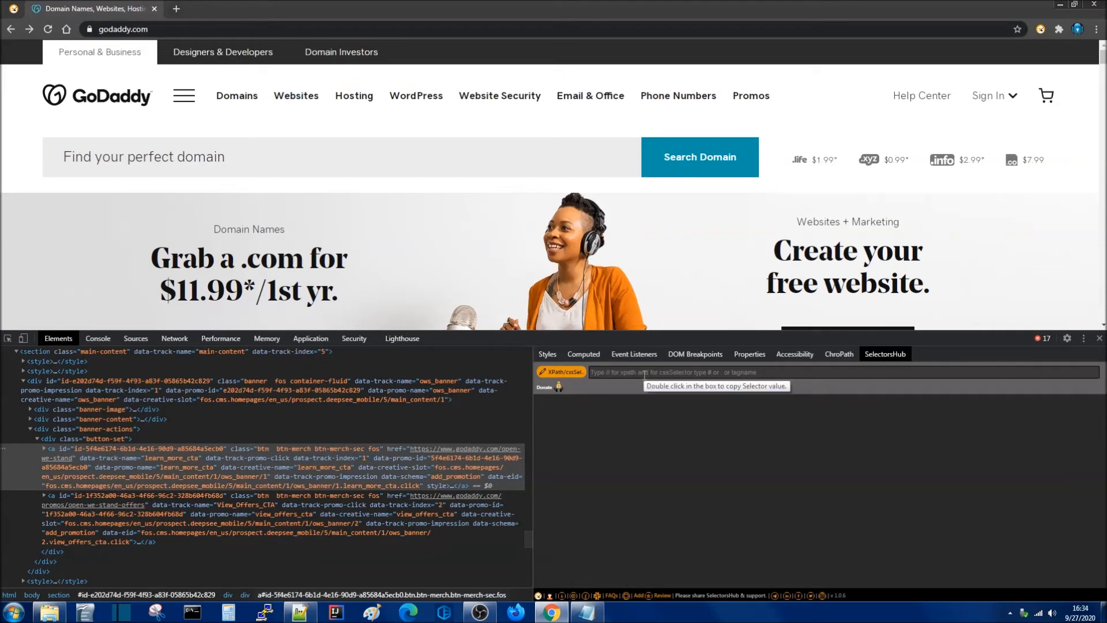
{"action": "mouse_move", "coordinate": [102, 355]}
{"action": "type", "text": "//span["}
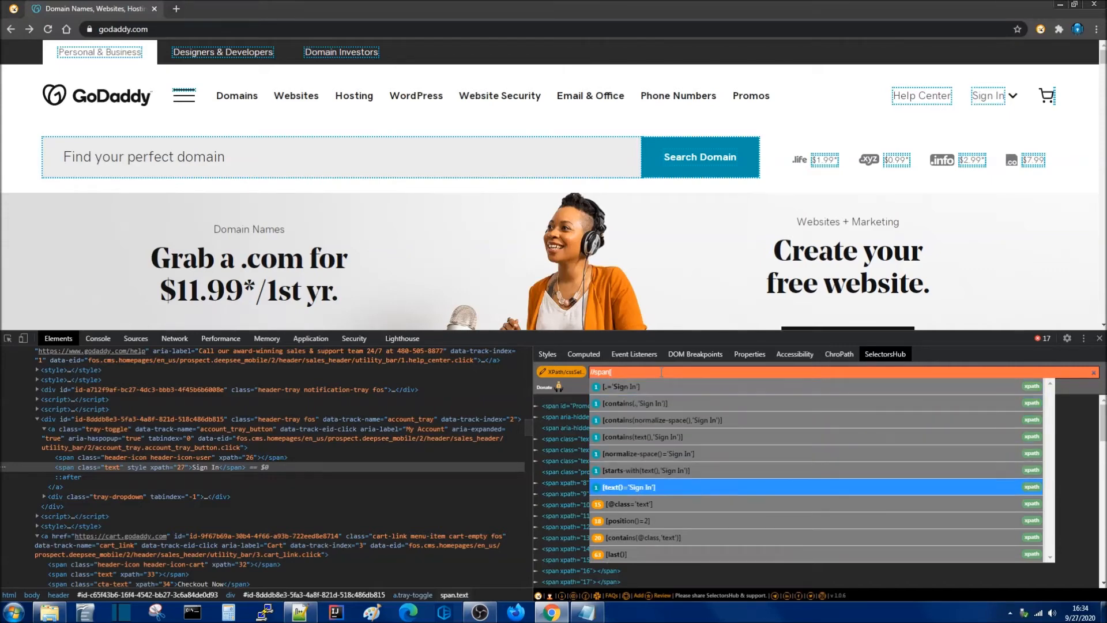
{"action": "left_click", "coordinate": [627, 486]}
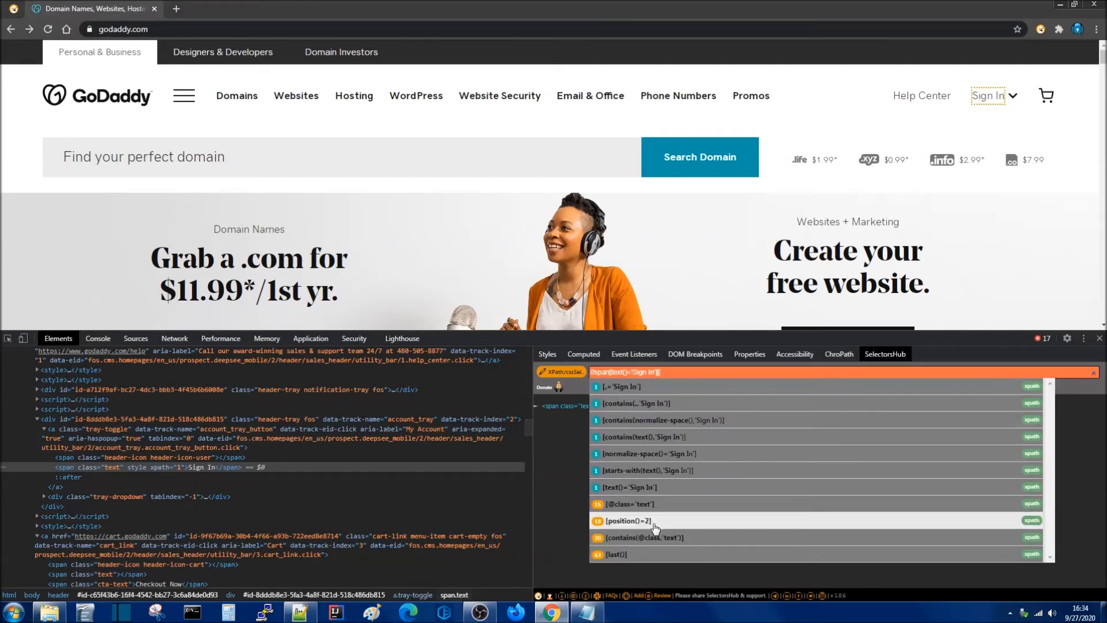
{"action": "left_click", "coordinate": [629, 504]}
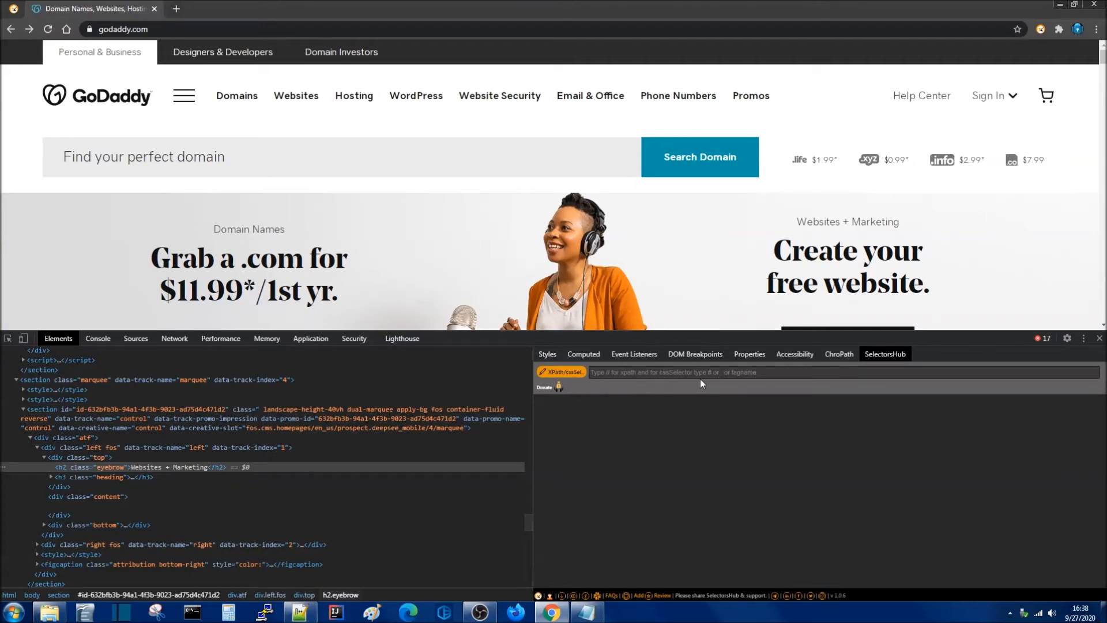
{"action": "mouse_move", "coordinate": [539, 233]}
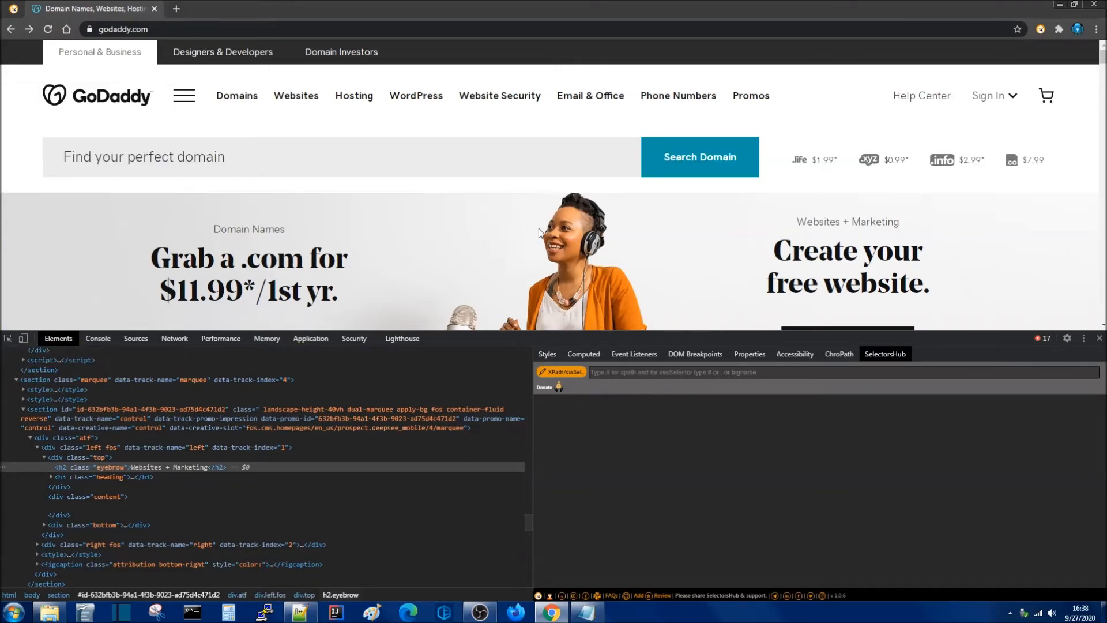
Build the CSS selector .card joined with the WordPress card's id, matching one element
{"action": "scroll", "scroll_direction": "down", "scroll_amount": 3}
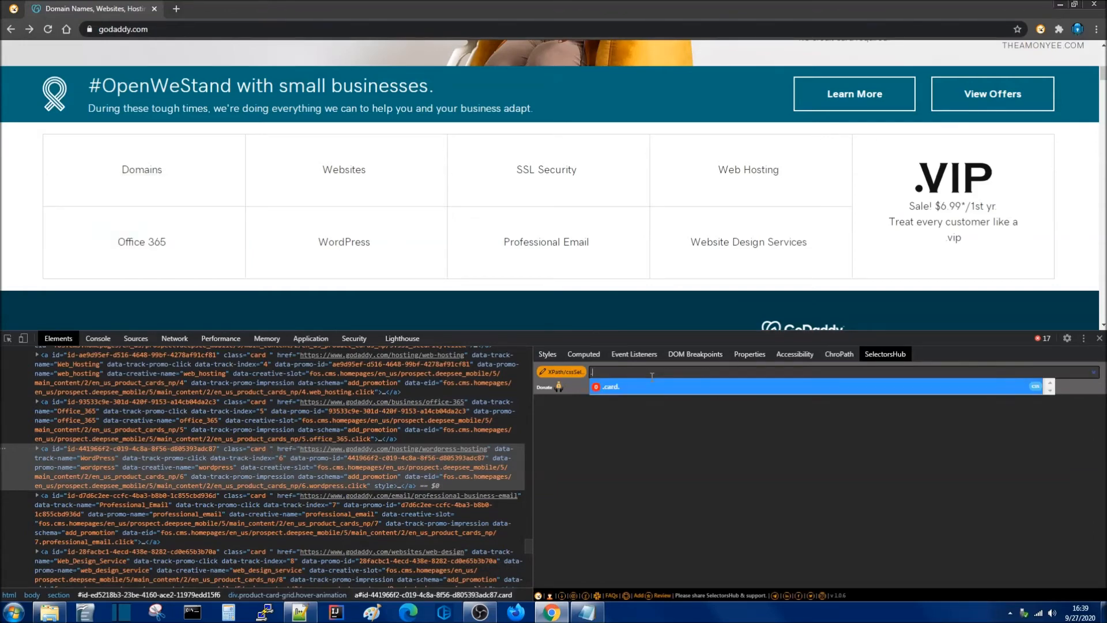
{"action": "type", "text": "card["}
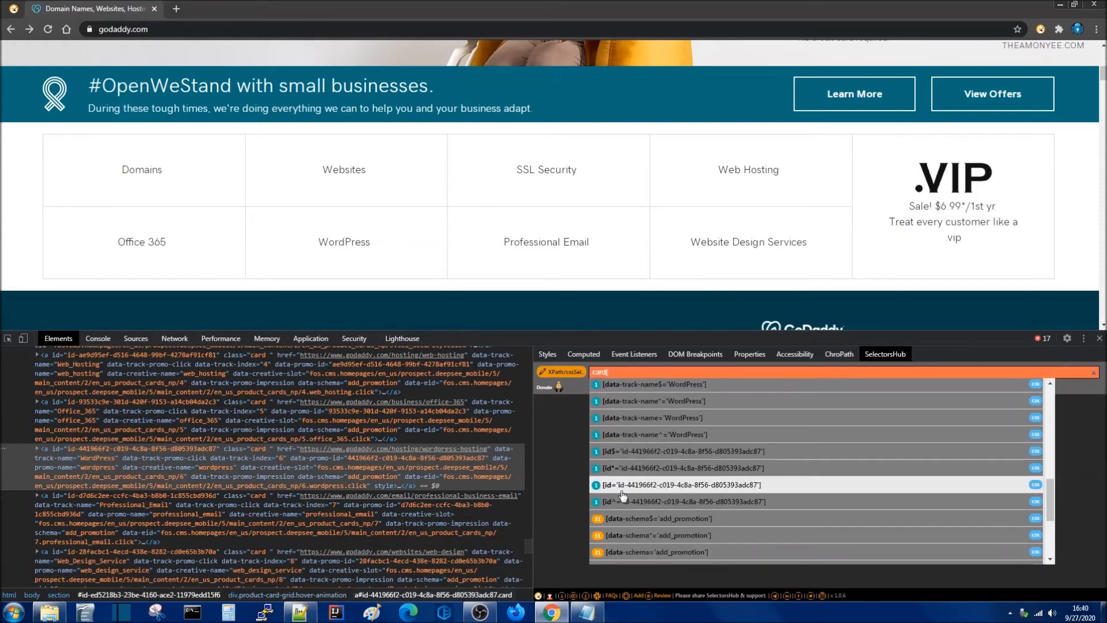
{"action": "left_click", "coordinate": [692, 485]}
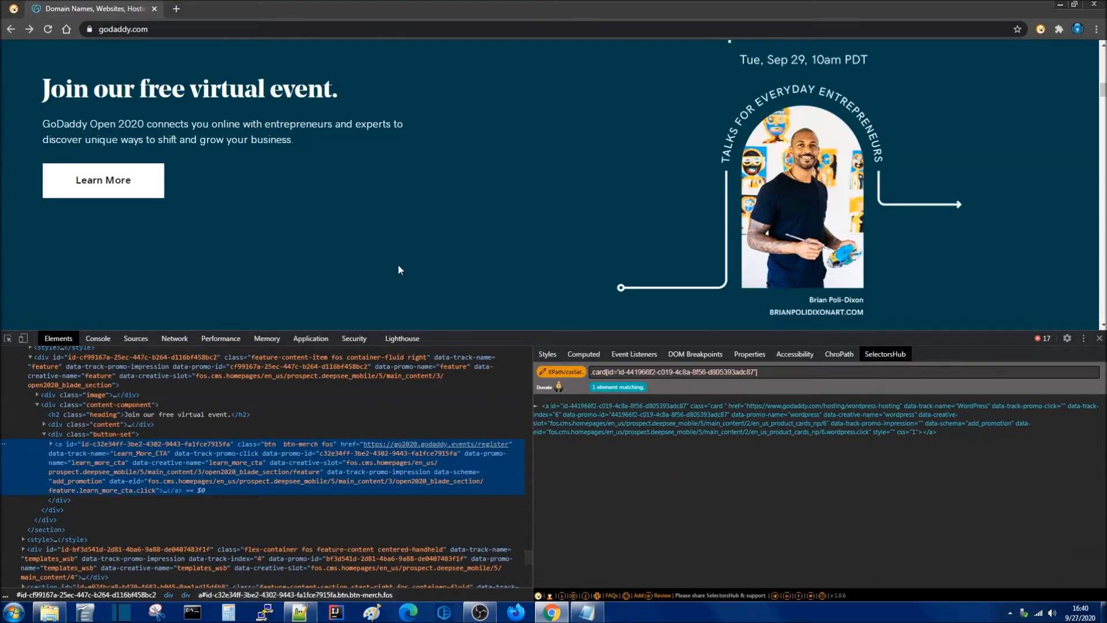
{"action": "mouse_move", "coordinate": [121, 152]}
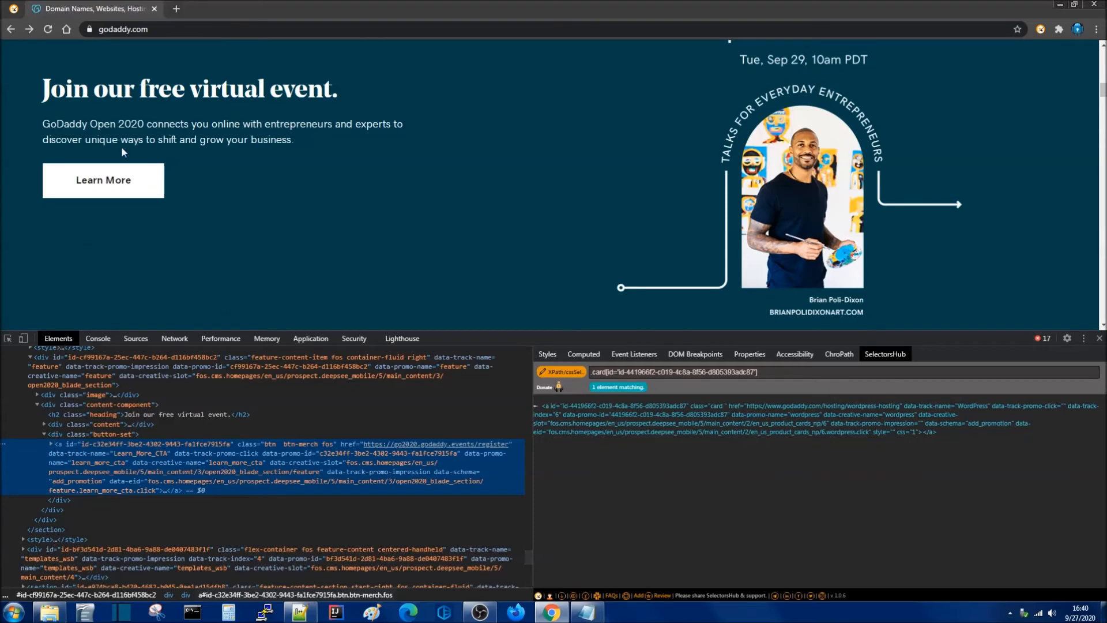
{"action": "mouse_move", "coordinate": [269, 453]}
{"action": "type", "text": ".btn.btn-merch.fos"}
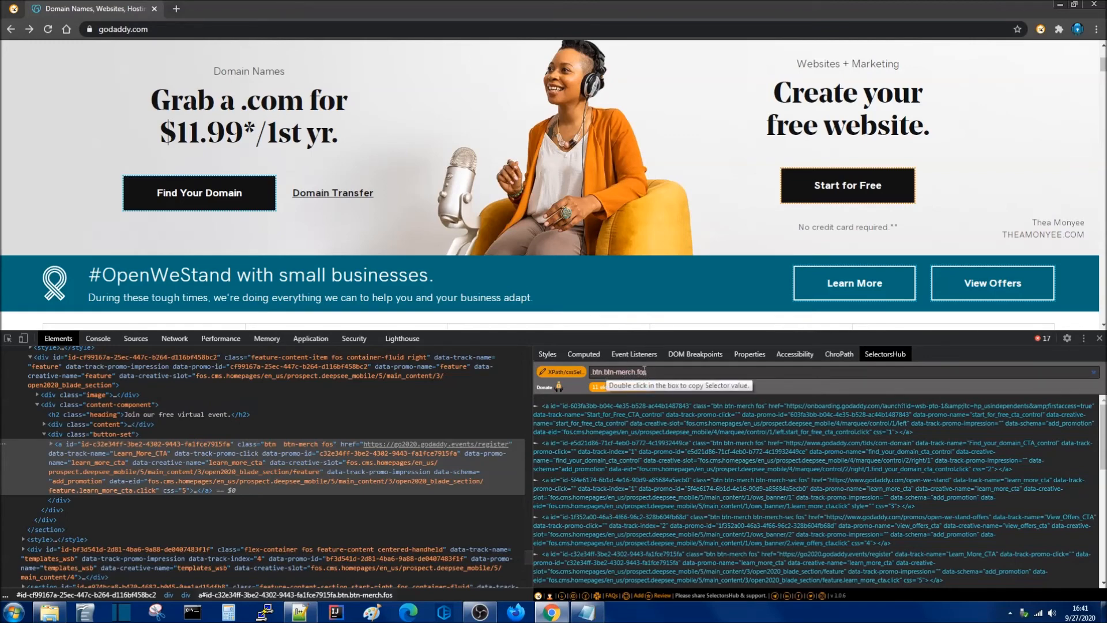
{"action": "mouse_move", "coordinate": [657, 369]}
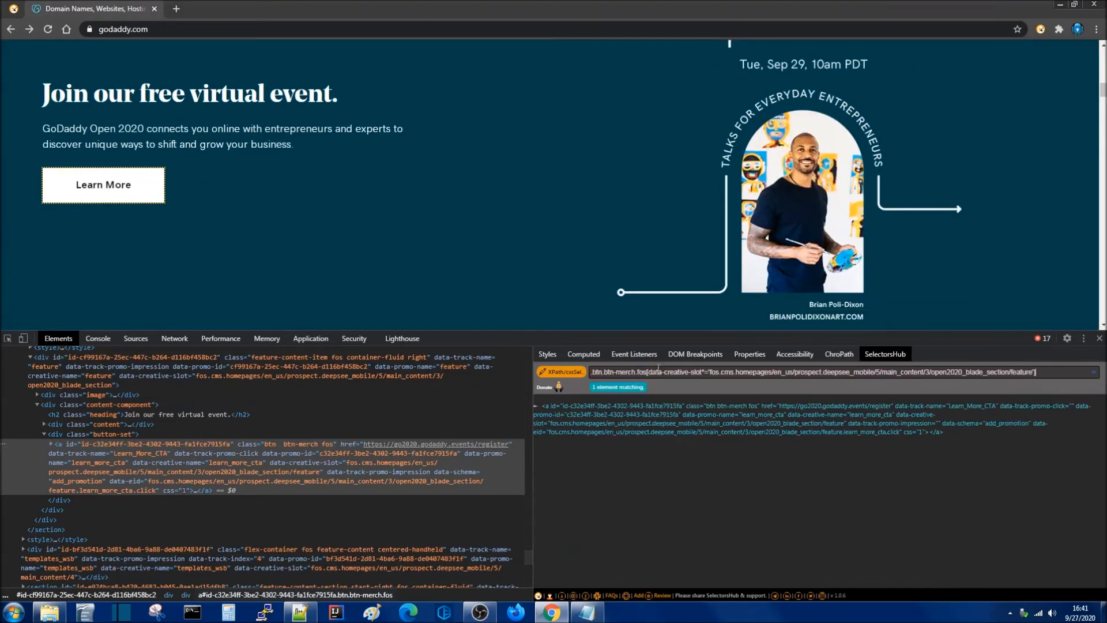
{"action": "mouse_move", "coordinate": [153, 219]}
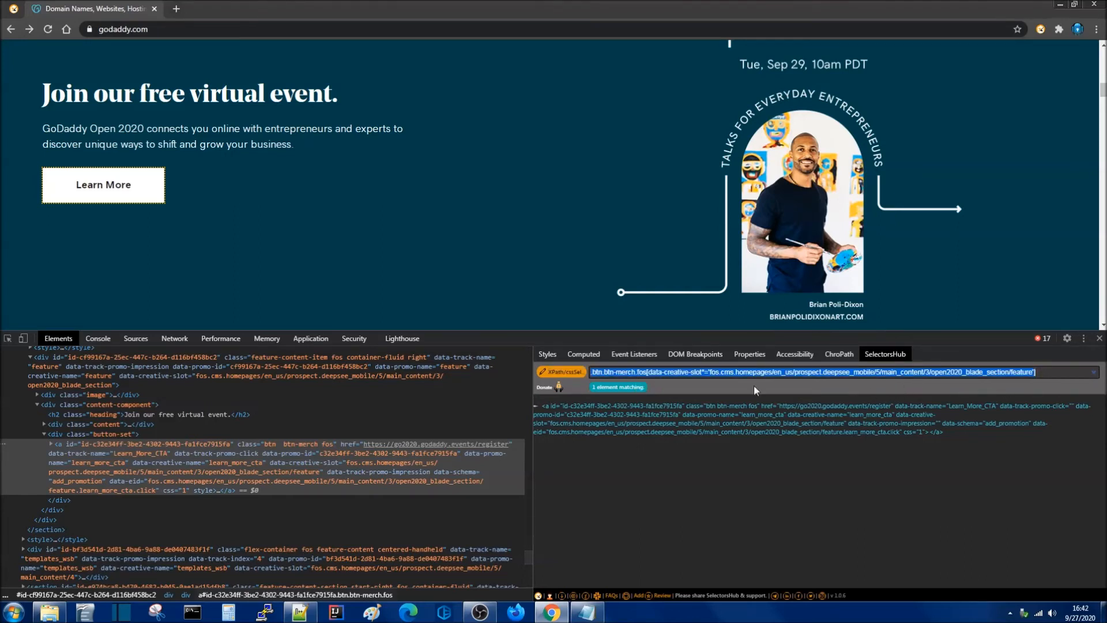
{"action": "mouse_move", "coordinate": [895, 198]}
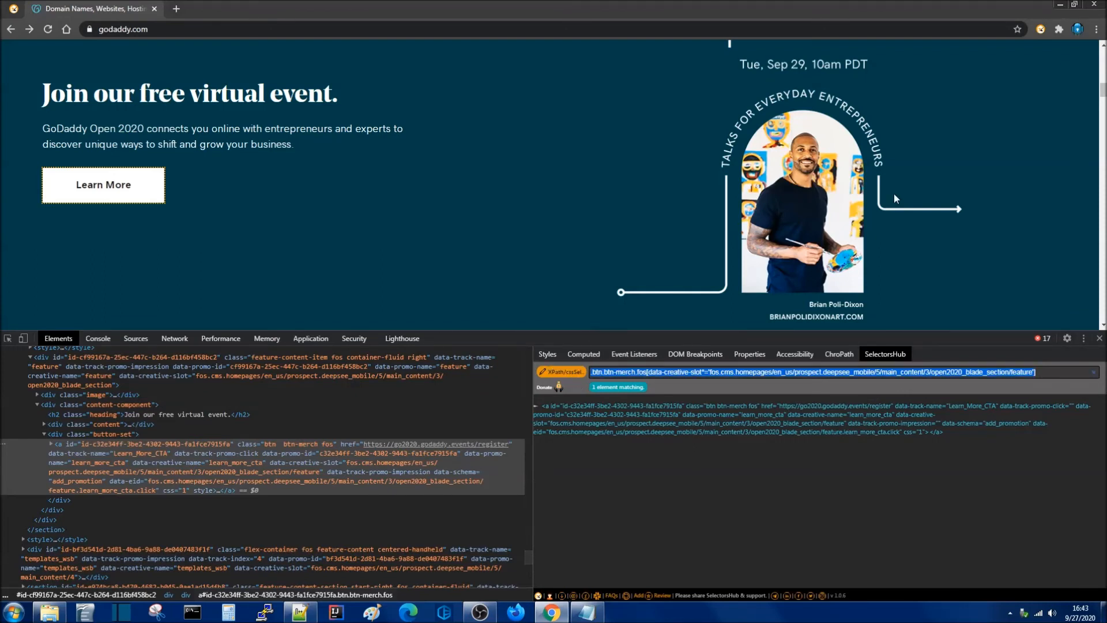
Scroll up to the bar's SVG icon to get the //*[local-name()='svg'] suggestion
{"action": "scroll", "scroll_direction": "up", "scroll_amount": 3}
{"action": "type", "text": "//"}
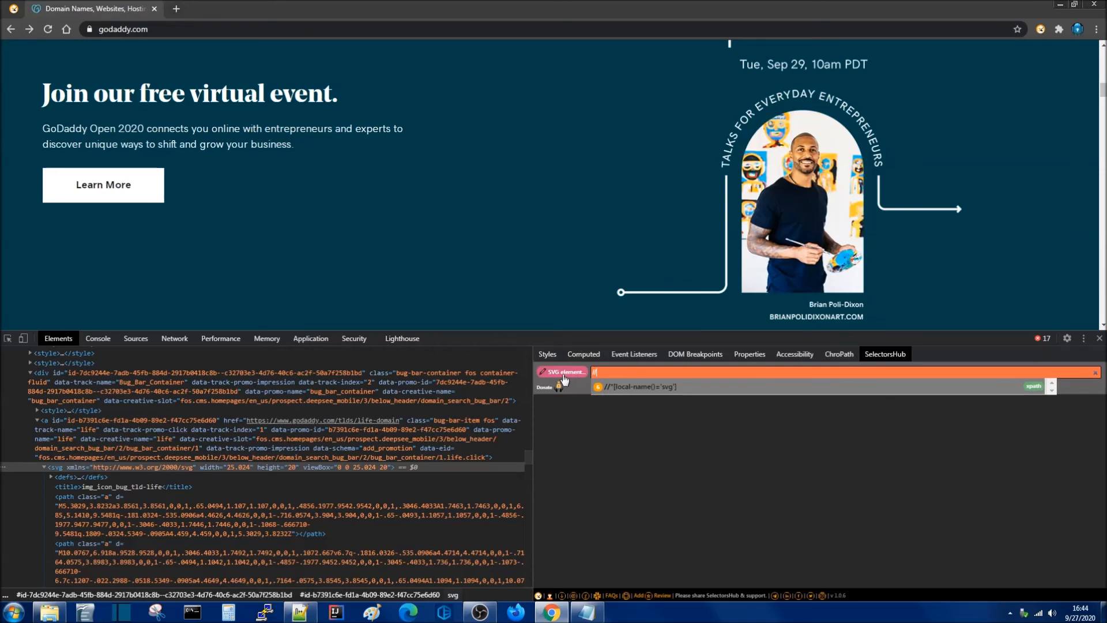
{"action": "mouse_move", "coordinate": [578, 374]}
{"action": "type", "text": "button[contains(.,'Search Domain')]"}
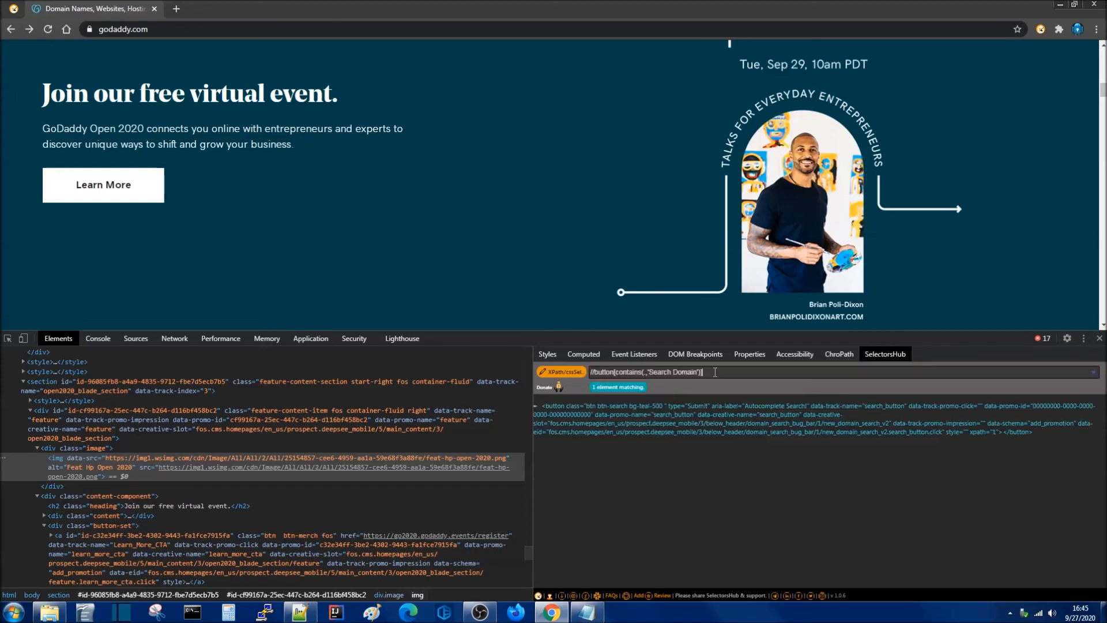
Scroll back to the Search Domain XPath now reported as invalid with something missing
{"action": "scroll", "scroll_direction": "up", "scroll_amount": 3}
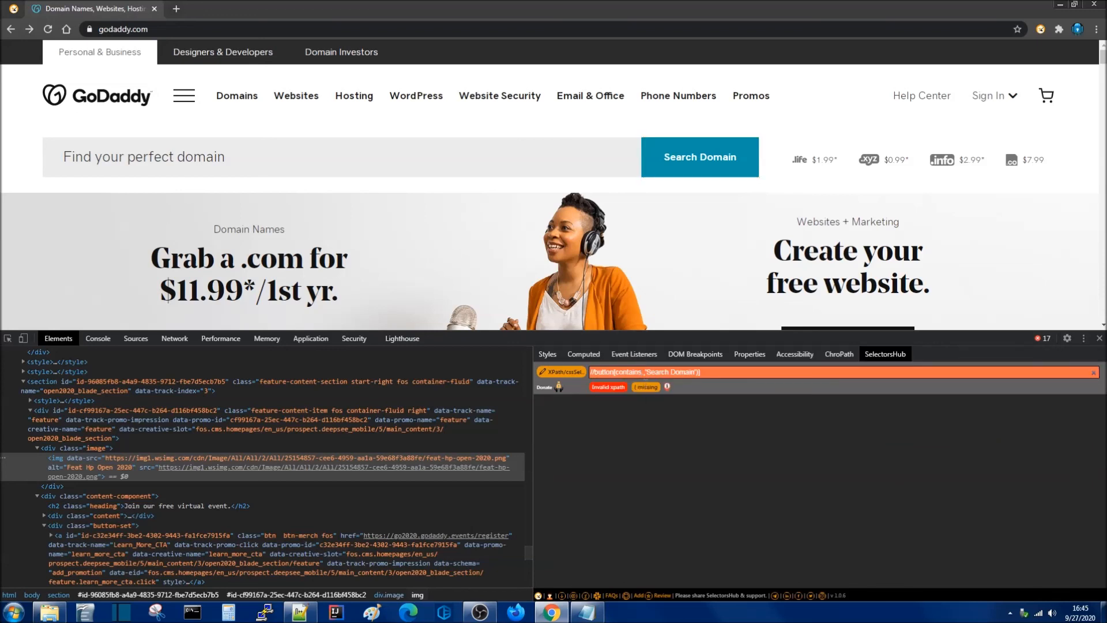
{"action": "mouse_move", "coordinate": [631, 395]}
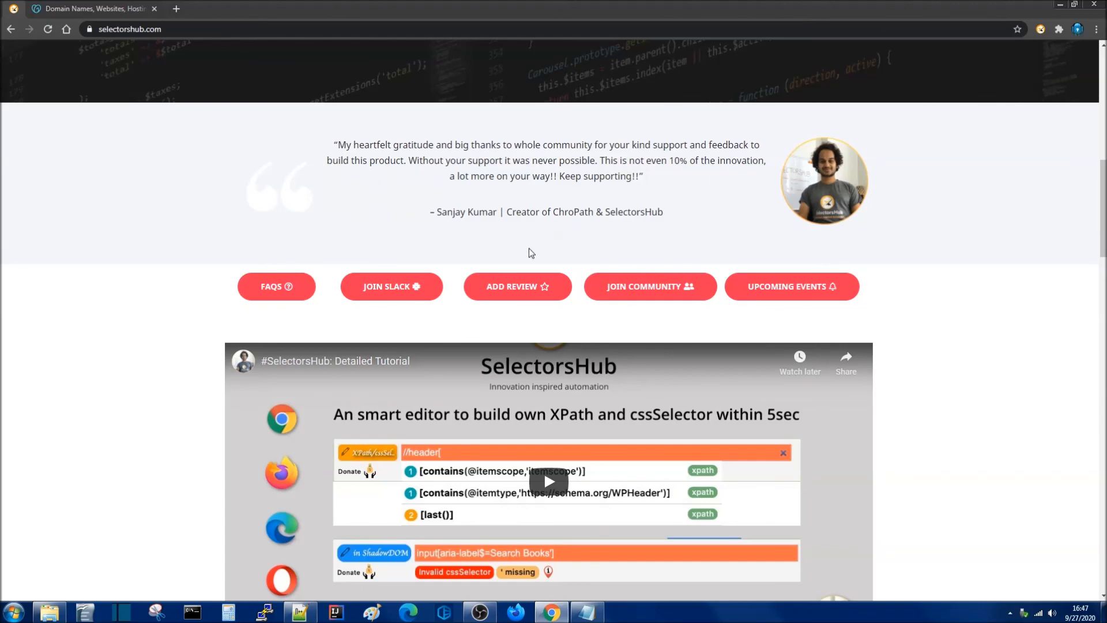
{"action": "scroll", "scroll_direction": "up", "scroll_amount": 3}
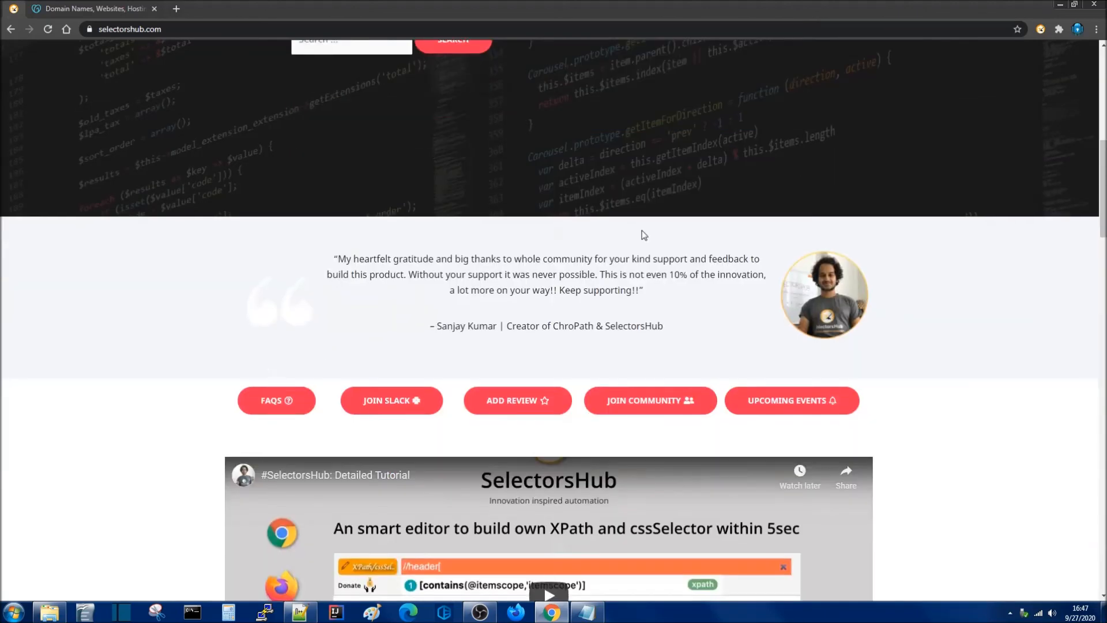
{"action": "scroll", "scroll_direction": "up", "scroll_amount": 3}
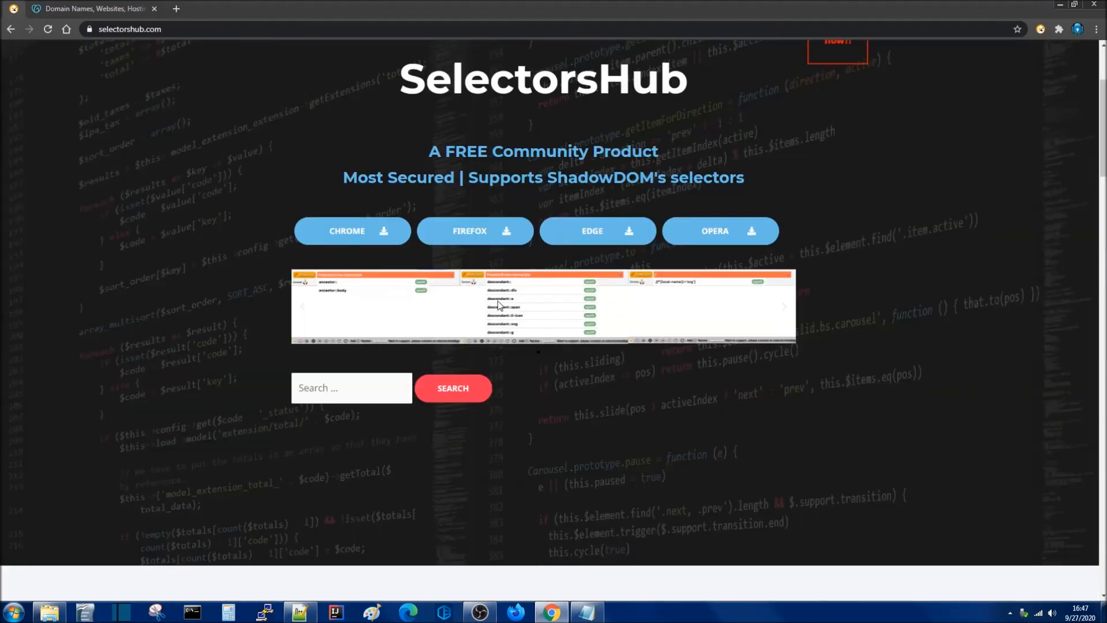
{"action": "scroll", "scroll_direction": "down", "scroll_amount": 3}
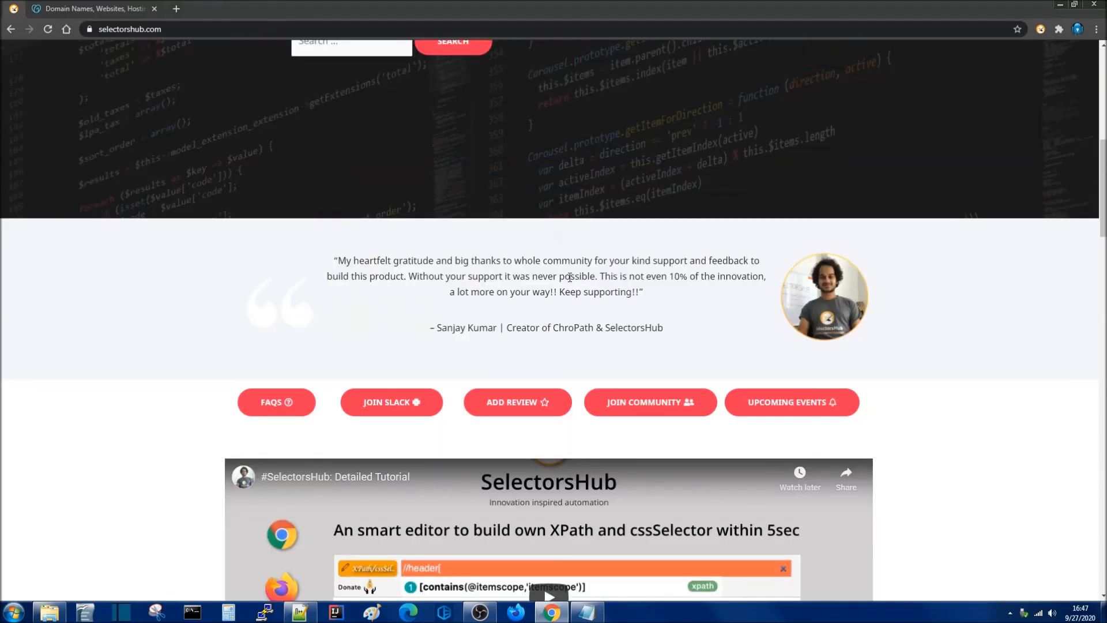
{"action": "mouse_move", "coordinate": [609, 518]}
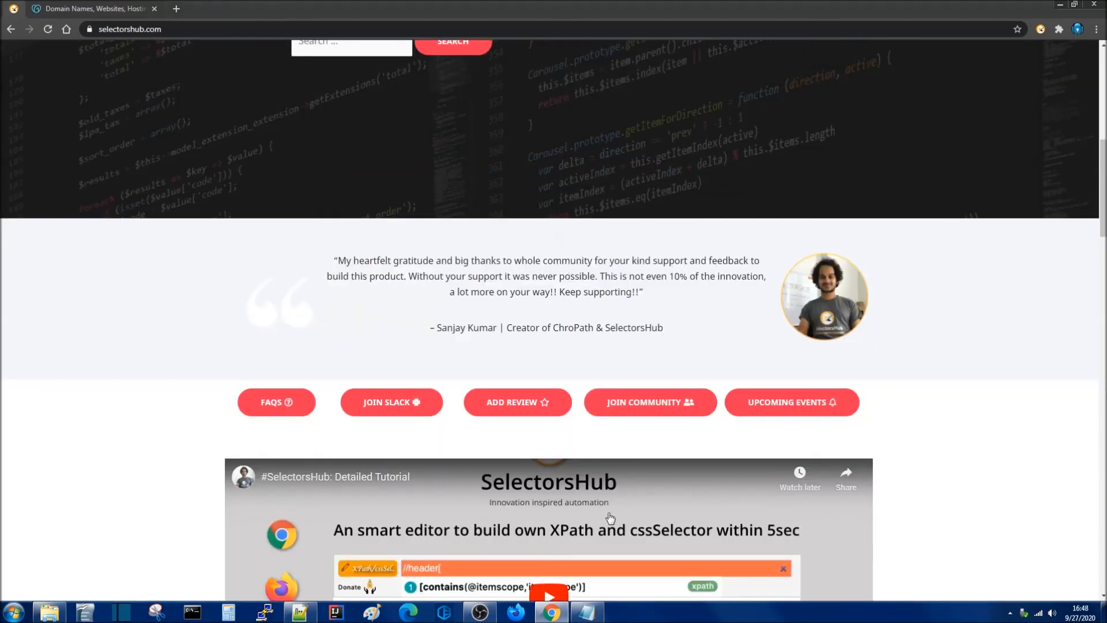